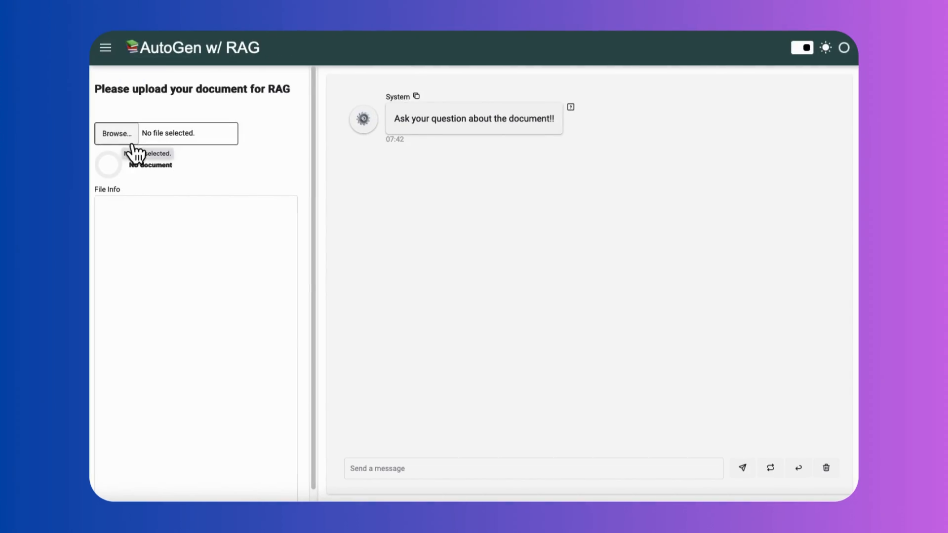
Upload Oppenheimer_(film).pdf, ask which movie events match historical facts, and read the reply.
click(116, 133)
text(Tell me the event in the movie that aligned with history facts.)
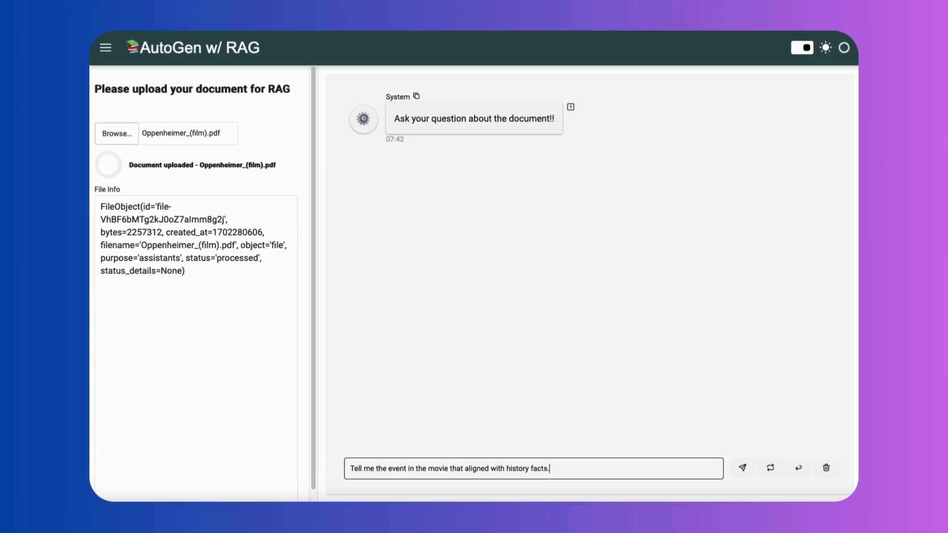
click(742, 468)
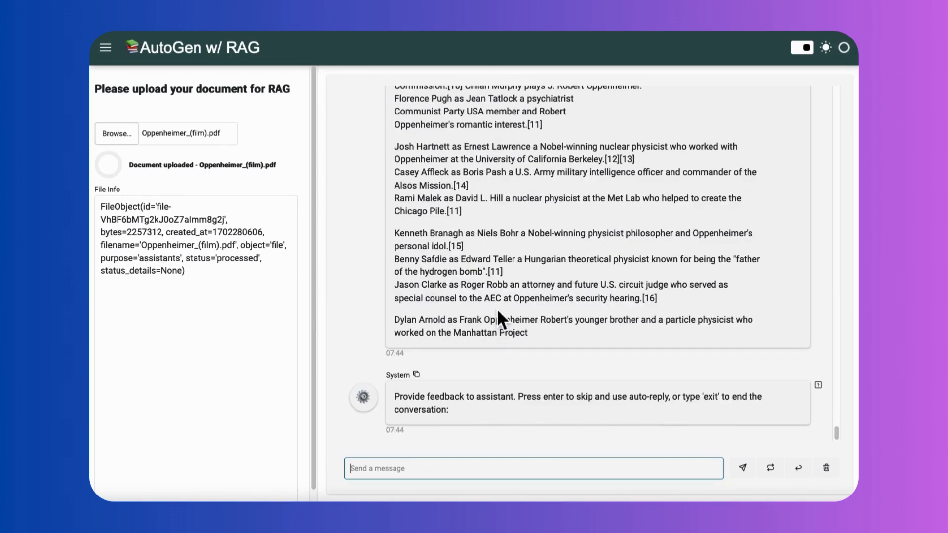
scroll(down, 3)
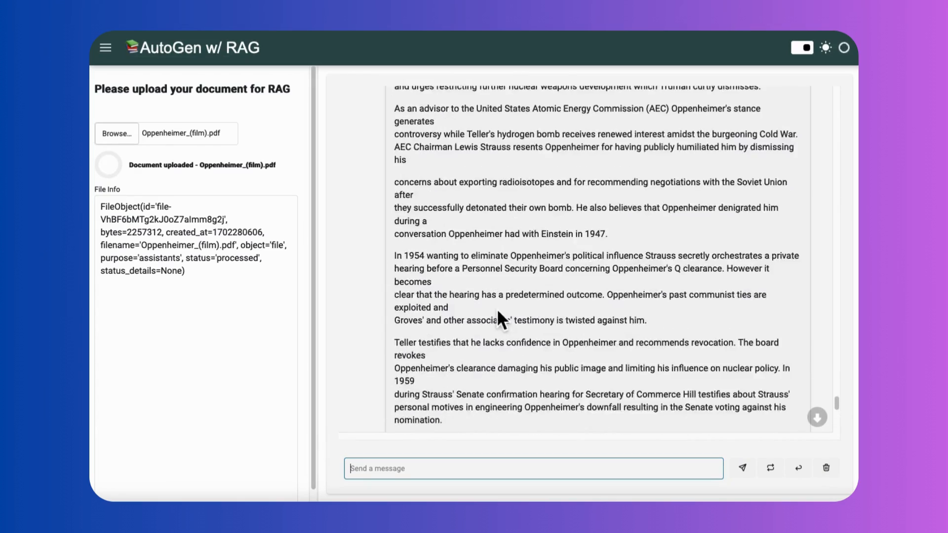
scroll(up, 3)
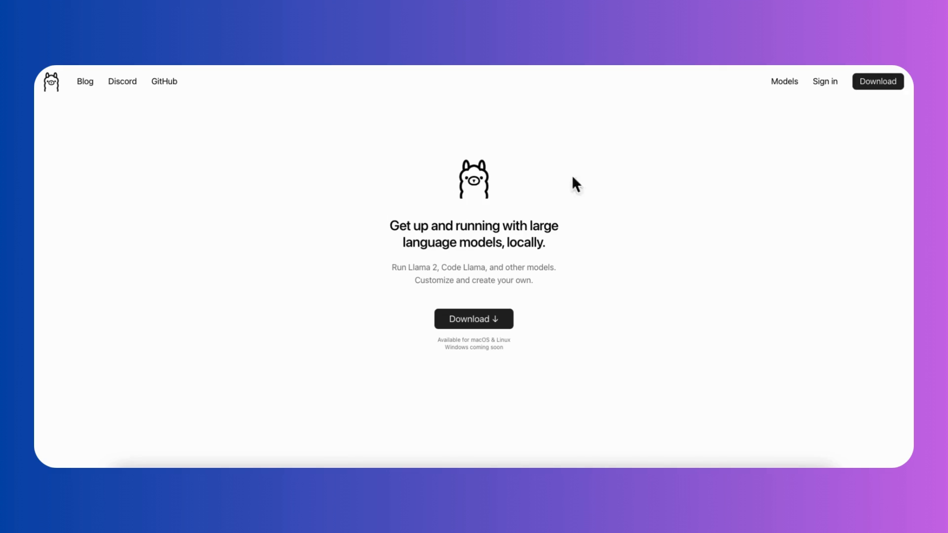
mouse_move(695, 202)
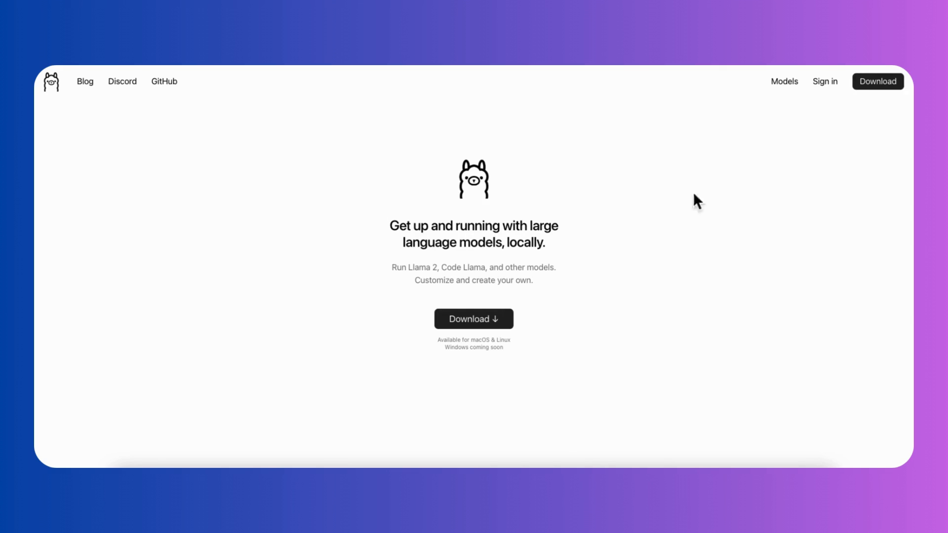
Open the lm-sys/FastChat repository page on GitHub.
click(164, 81)
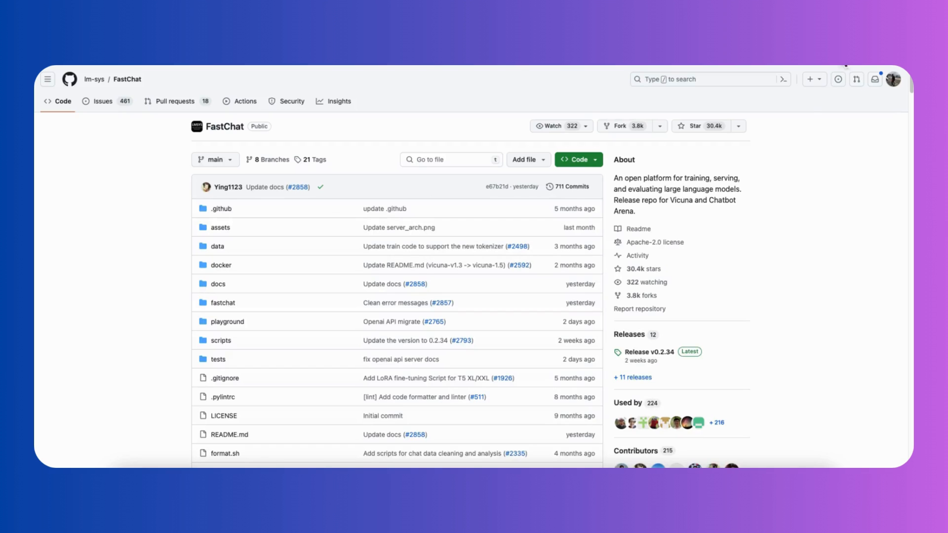
mouse_move(805, 277)
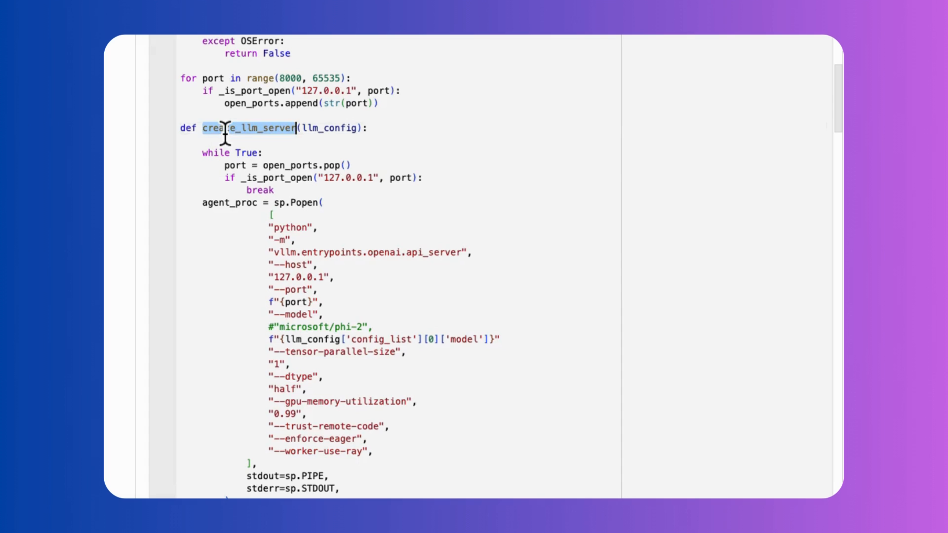
scroll(down, 3)
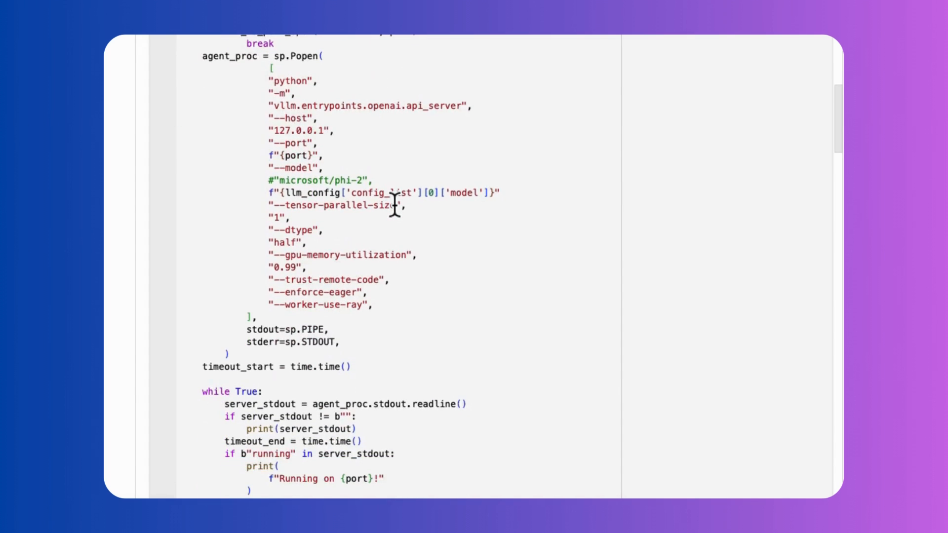
scroll(down, 3)
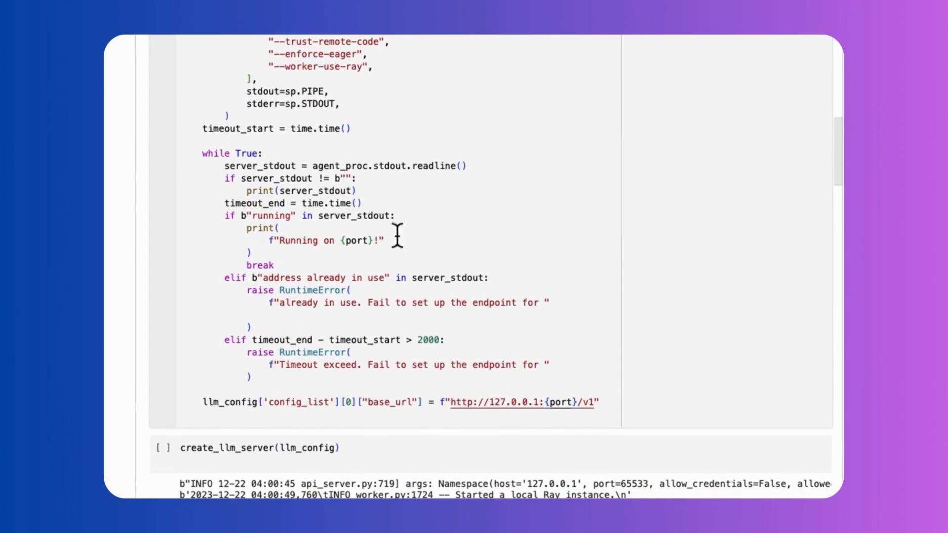
mouse_move(562, 380)
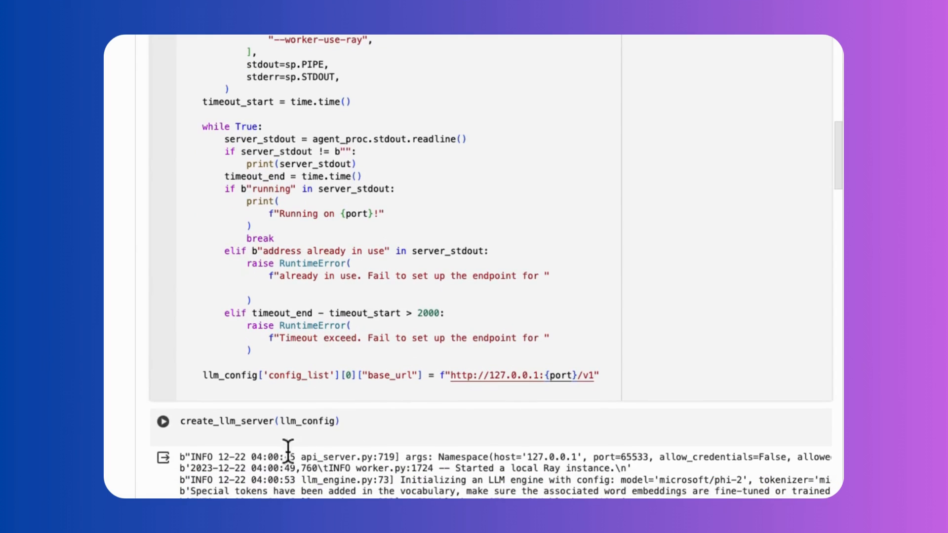
scroll(down, 3)
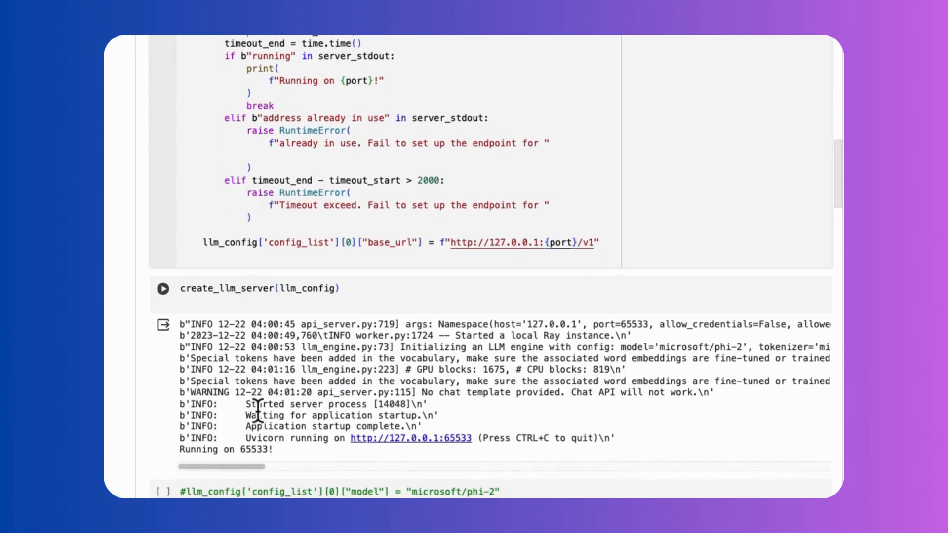
mouse_move(278, 321)
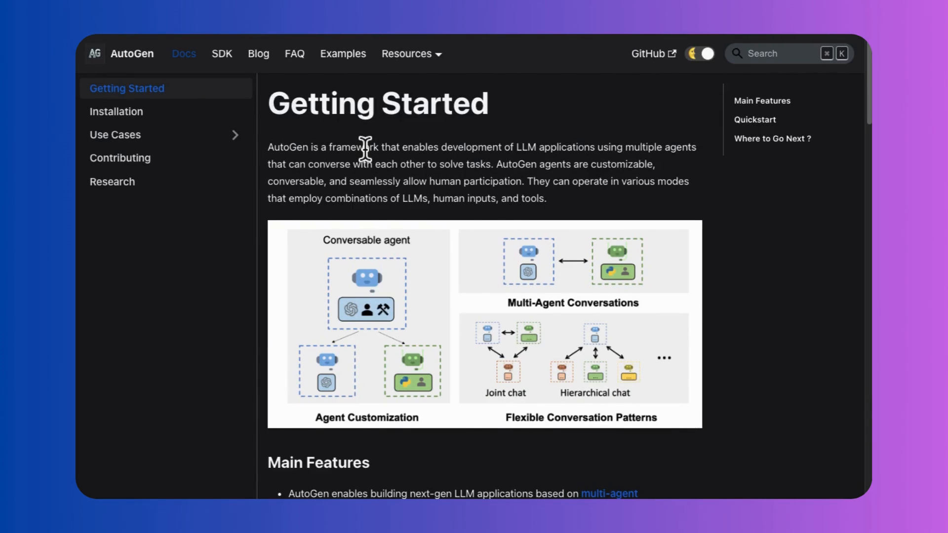
mouse_move(158, 81)
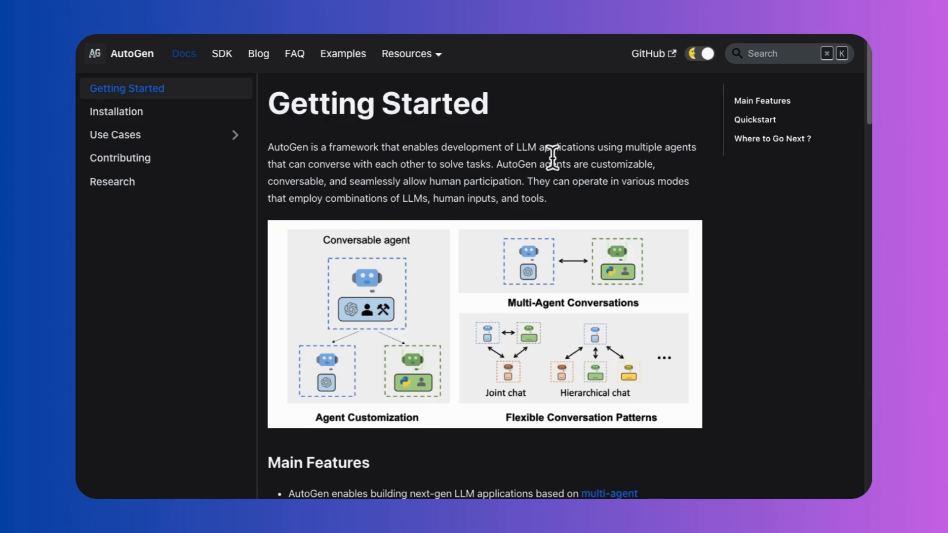
mouse_move(549, 181)
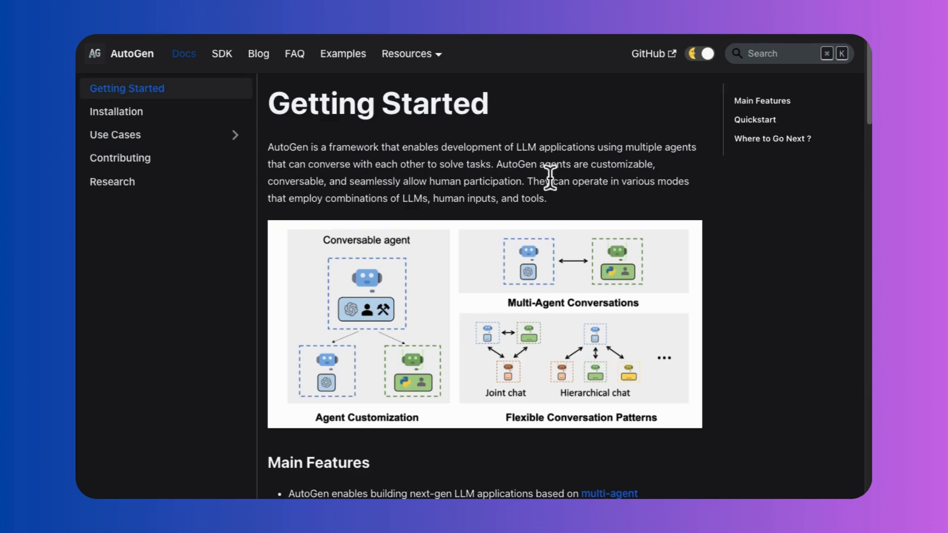
Read through the Getting Started docs, then open the Agent AutoBuild blog post.
scroll(down, 3)
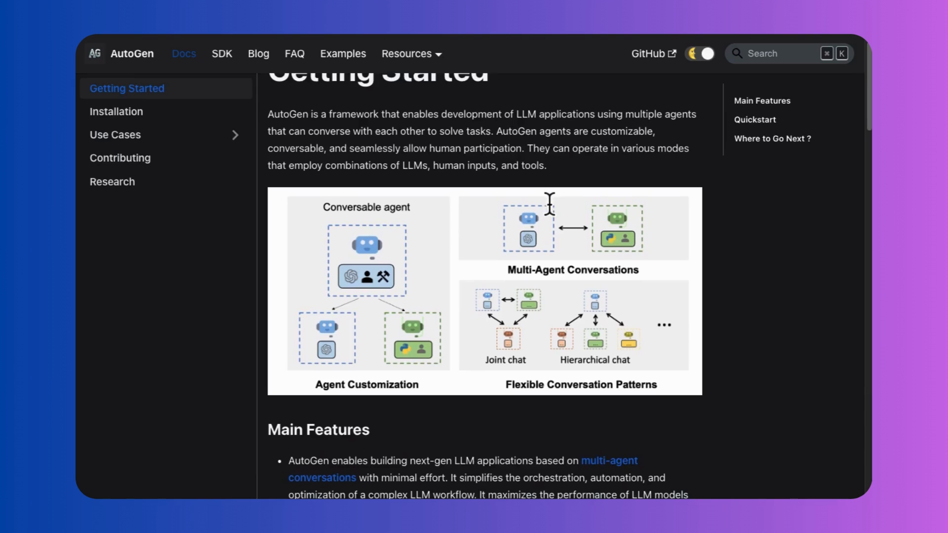
scroll(down, 3)
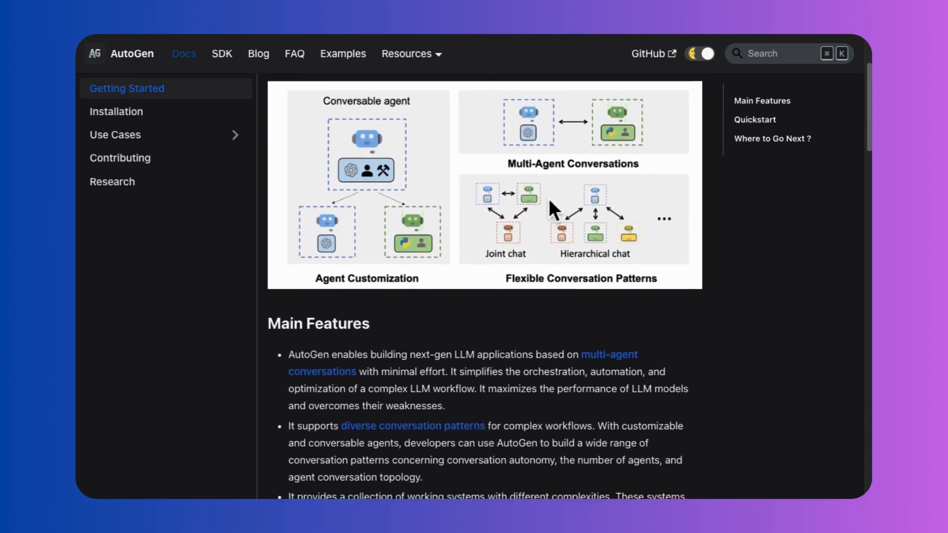
scroll(down, 3)
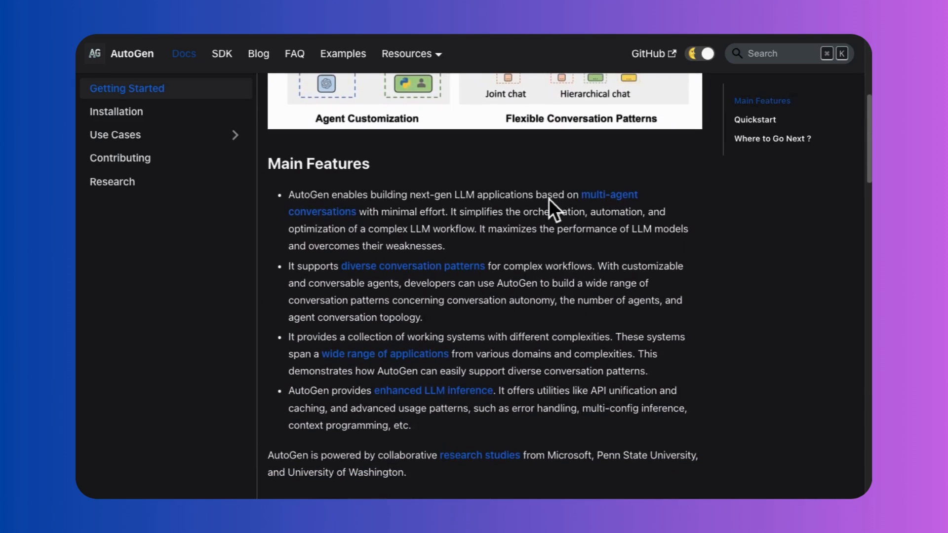
scroll(down, 3)
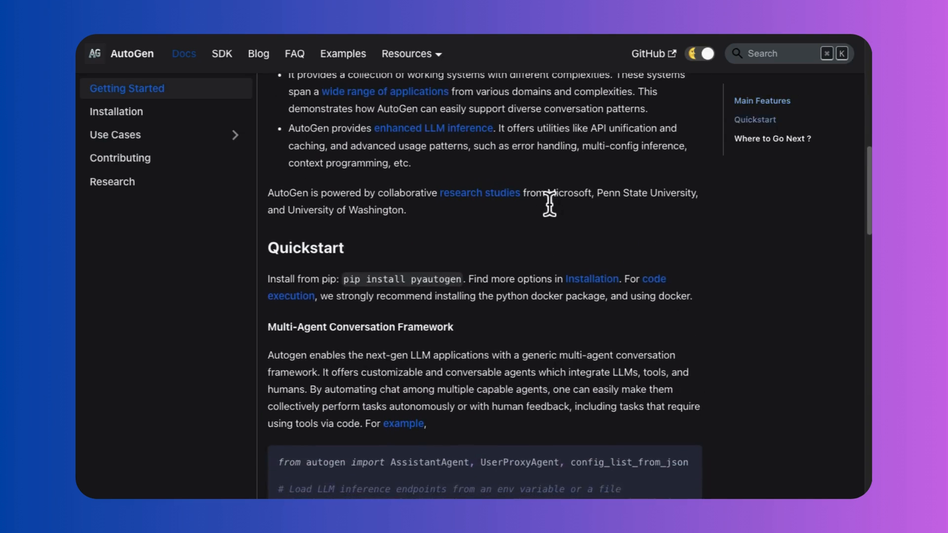
scroll(down, 3)
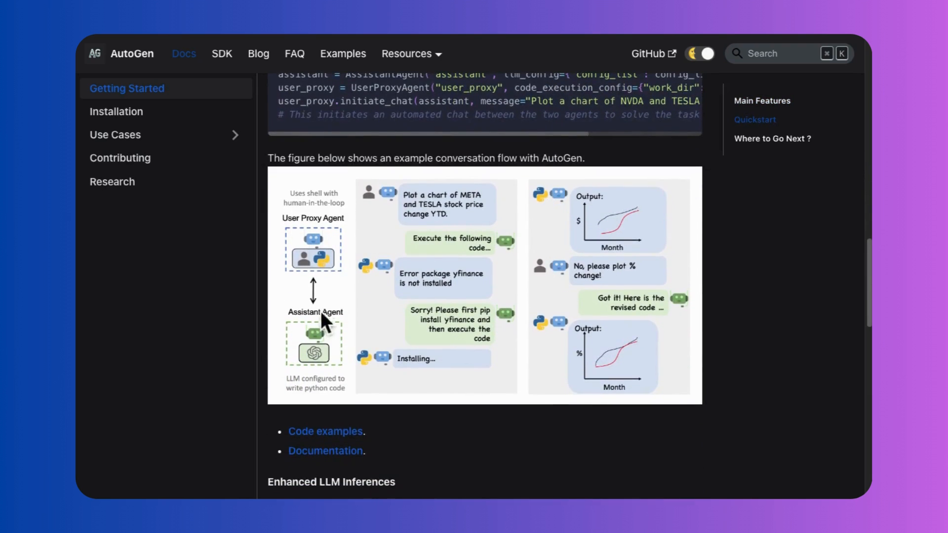
scroll(down, 3)
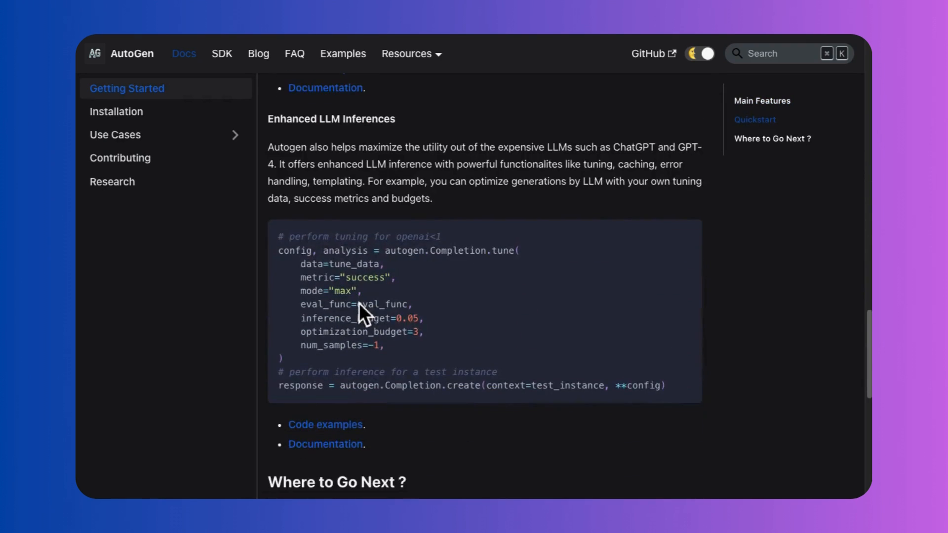
click(257, 54)
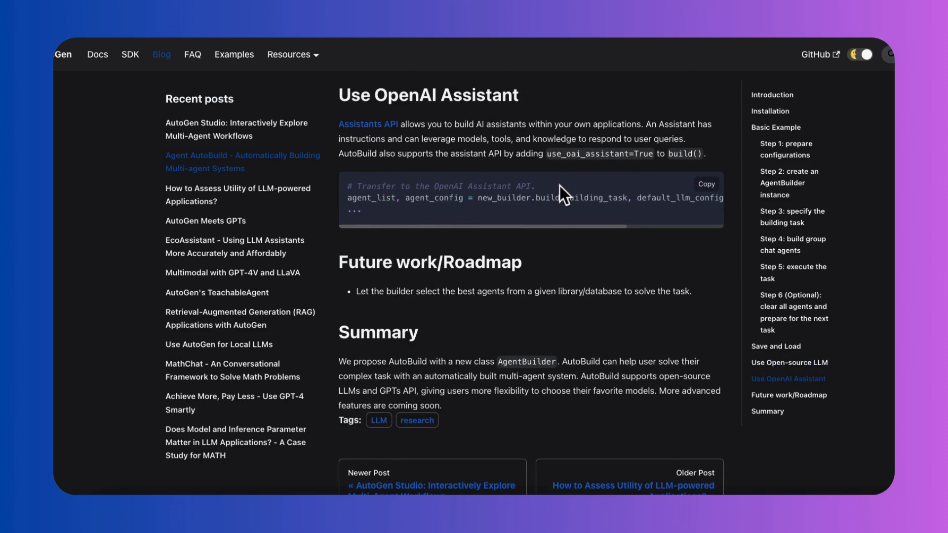
click(239, 318)
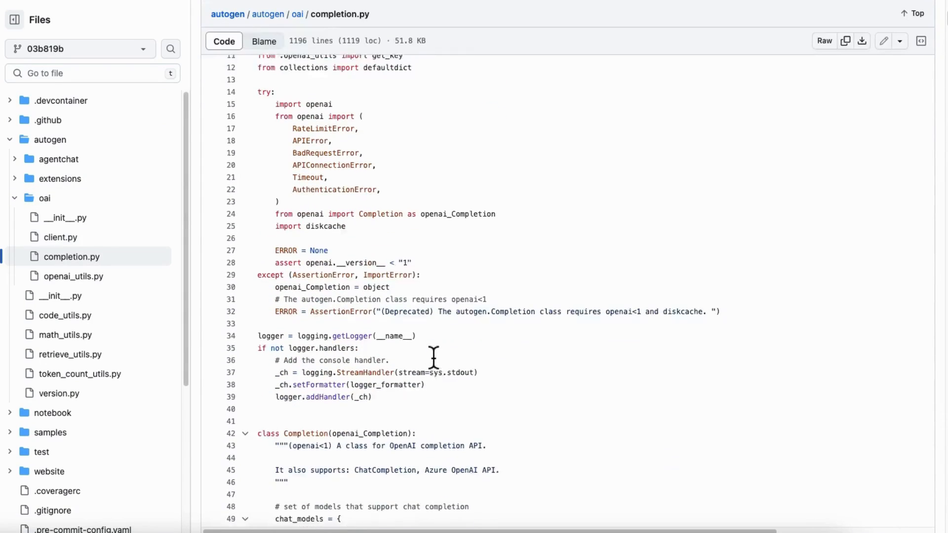
scroll(down, 3)
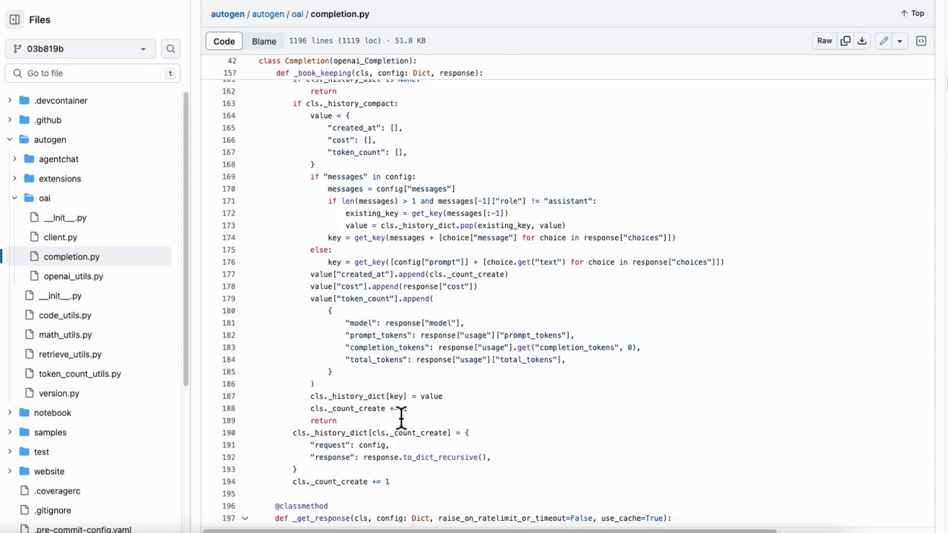
scroll(down, 3)
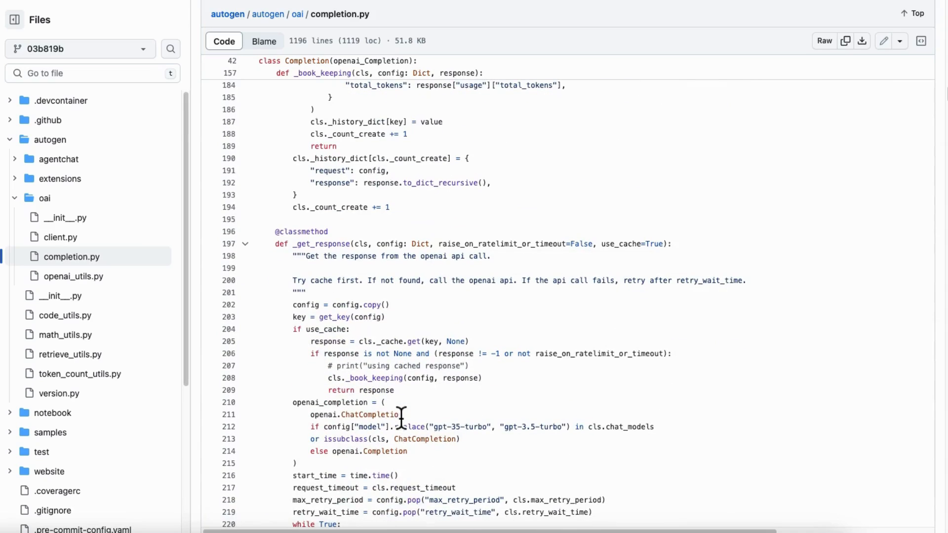
scroll(down, 3)
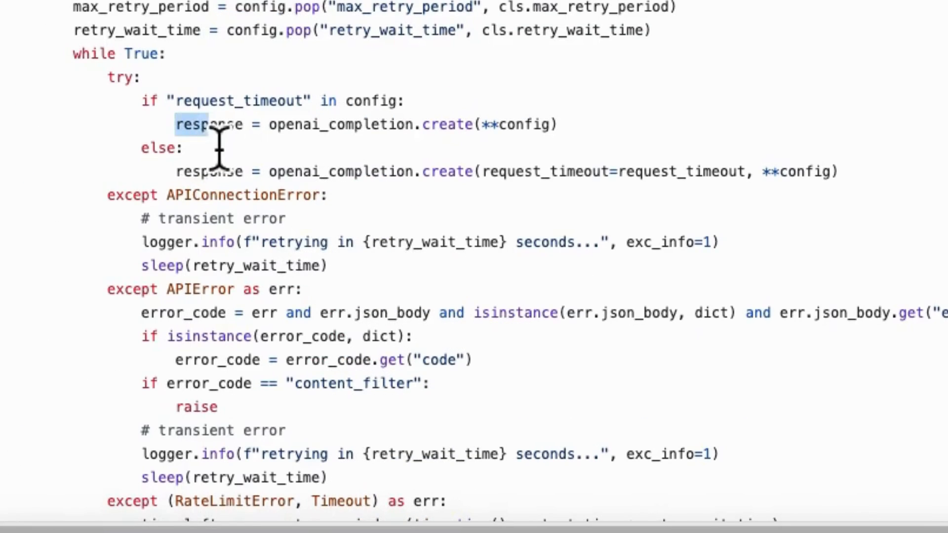
click(556, 123)
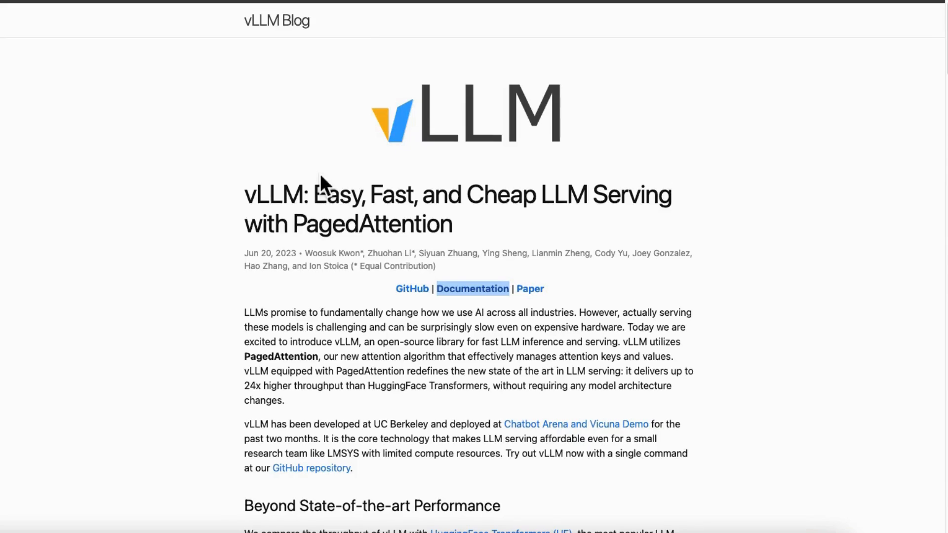
mouse_move(481, 70)
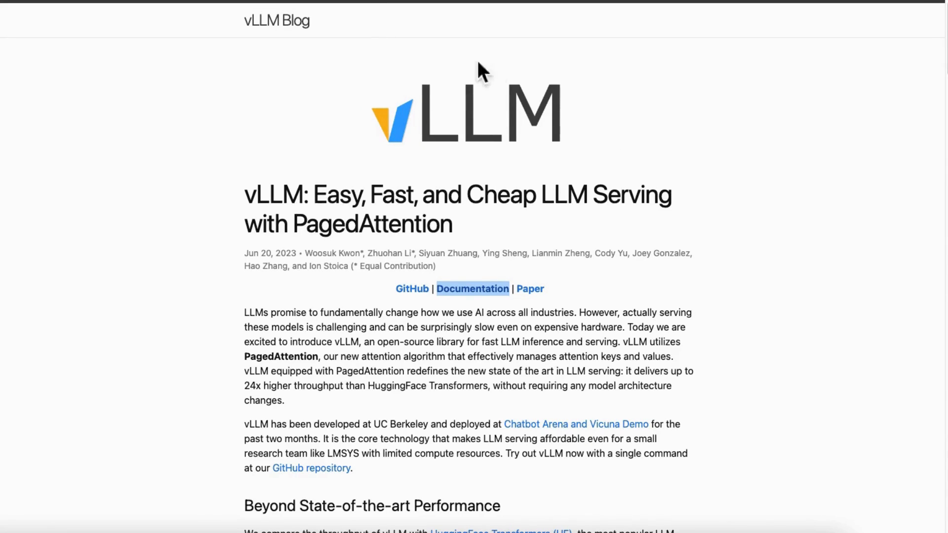
mouse_move(253, 169)
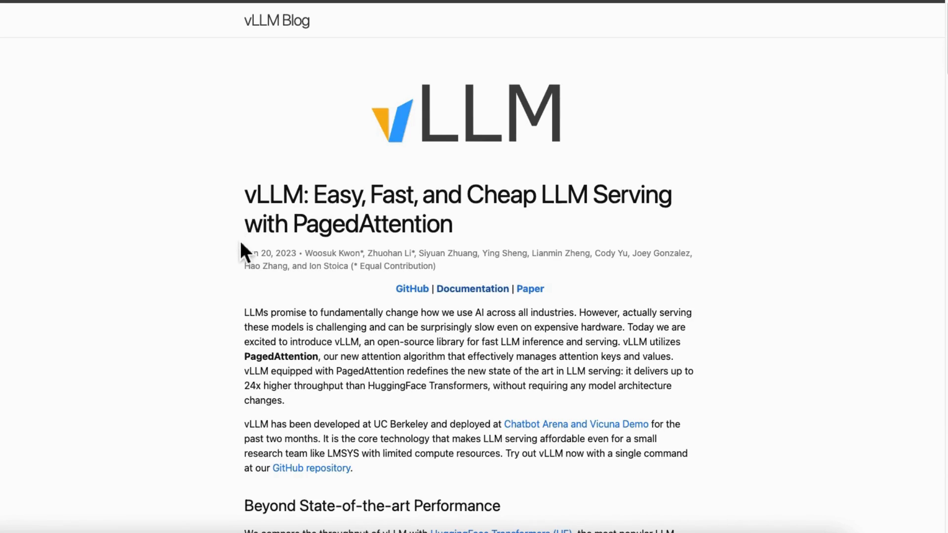
scroll(down, 3)
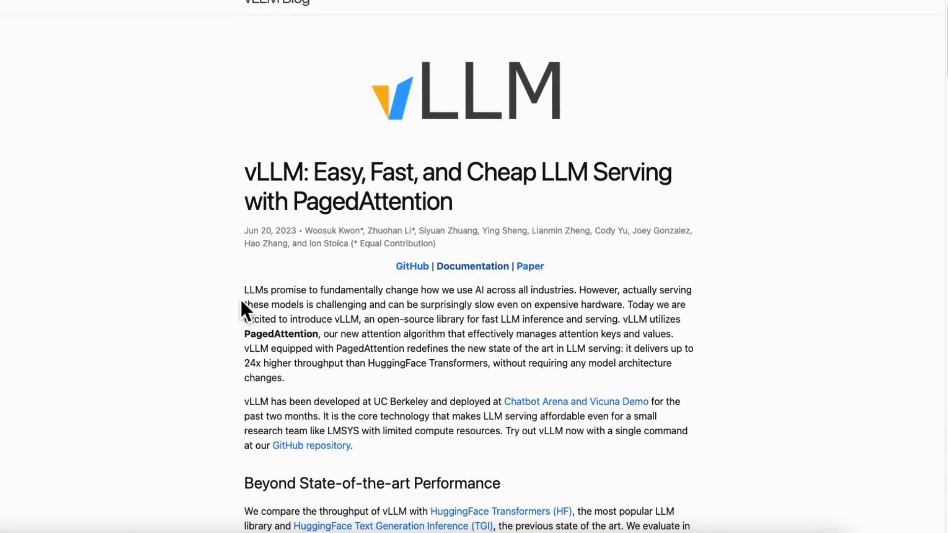
scroll(down, 3)
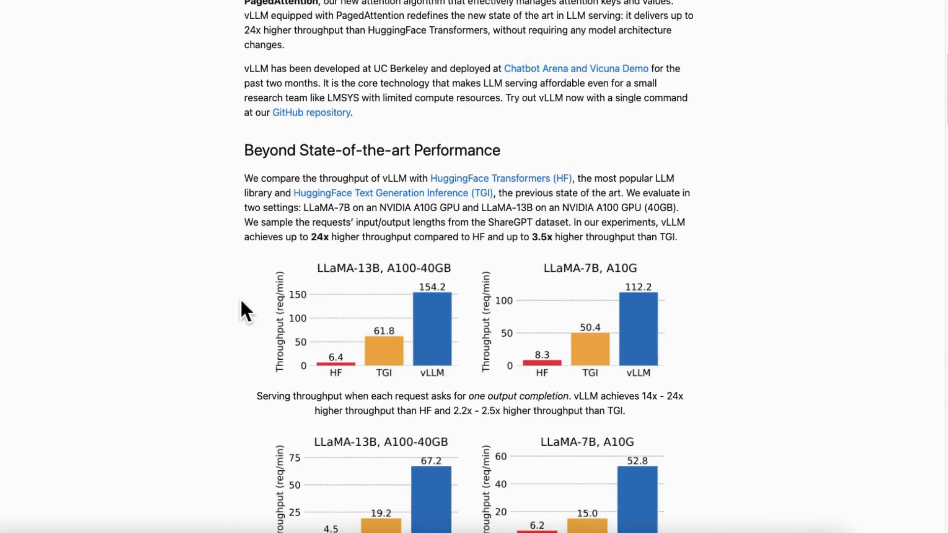
scroll(down, 3)
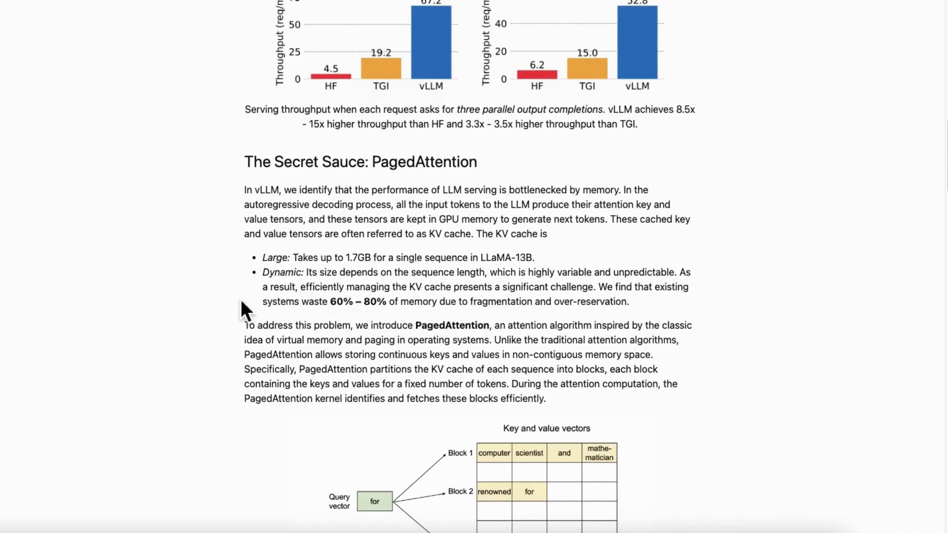
scroll(down, 3)
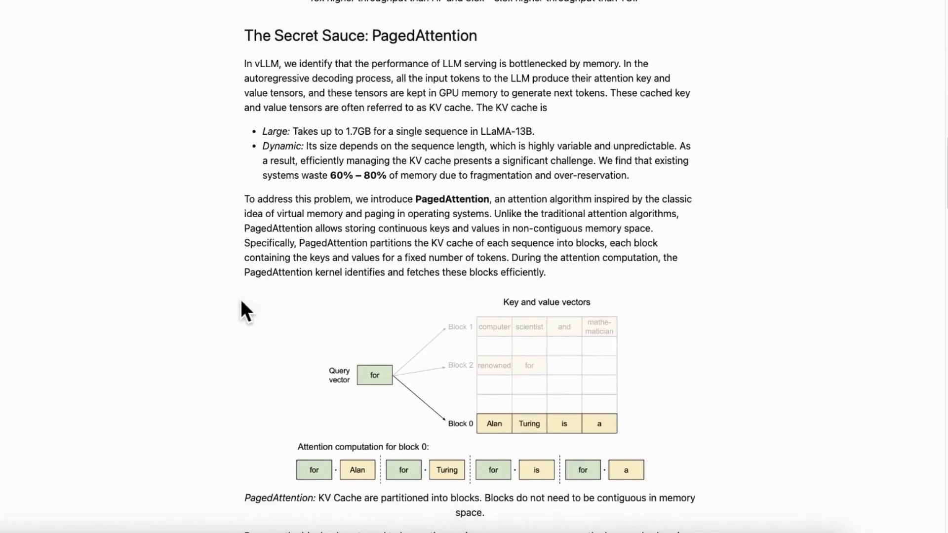
scroll(down, 3)
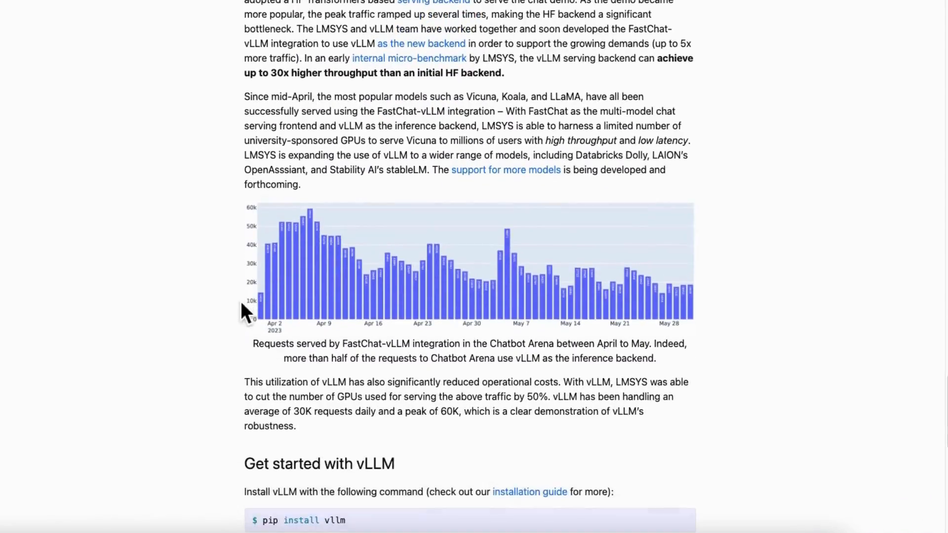
scroll(down, 3)
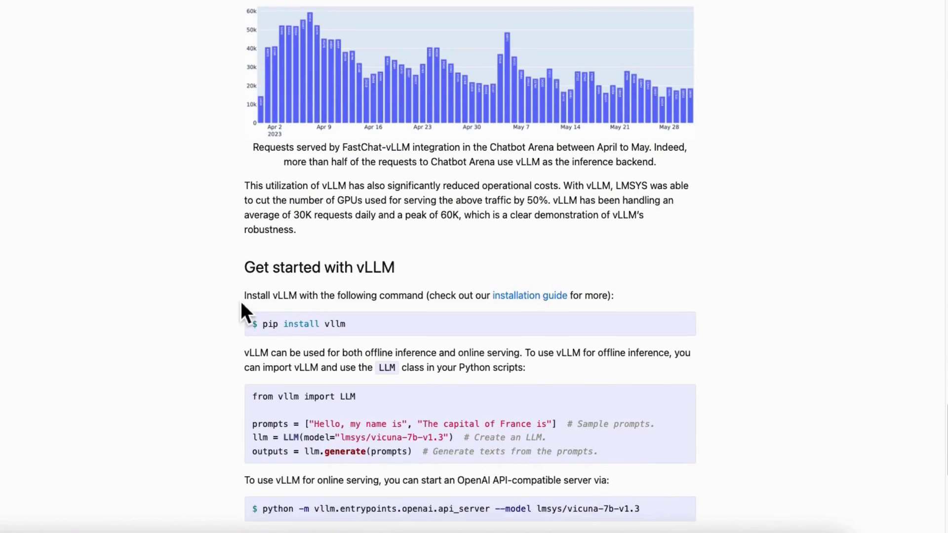
scroll(down, 3)
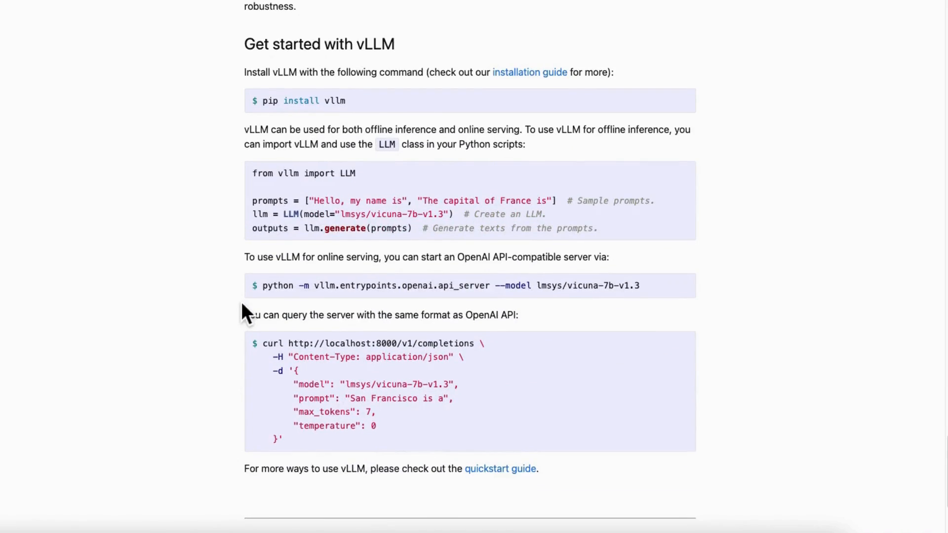
scroll(up, 3)
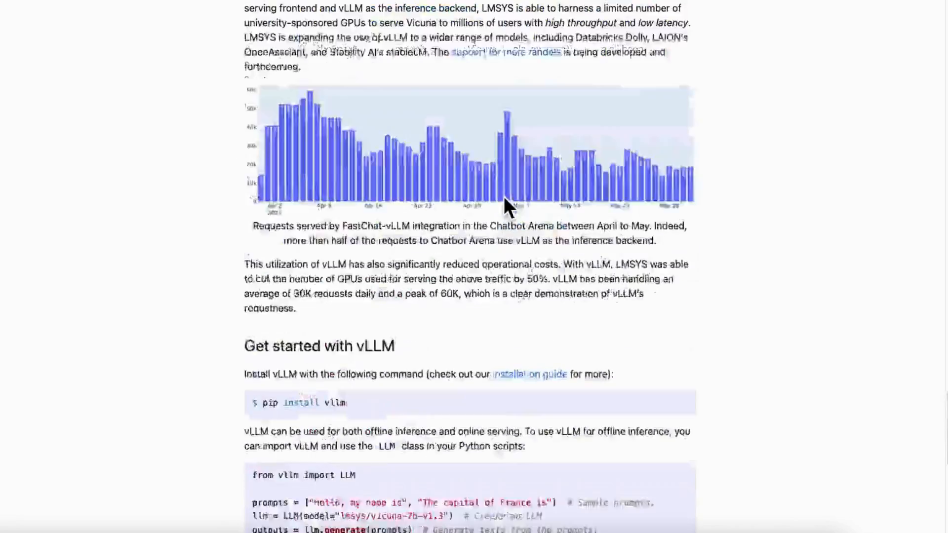
scroll(down, 3)
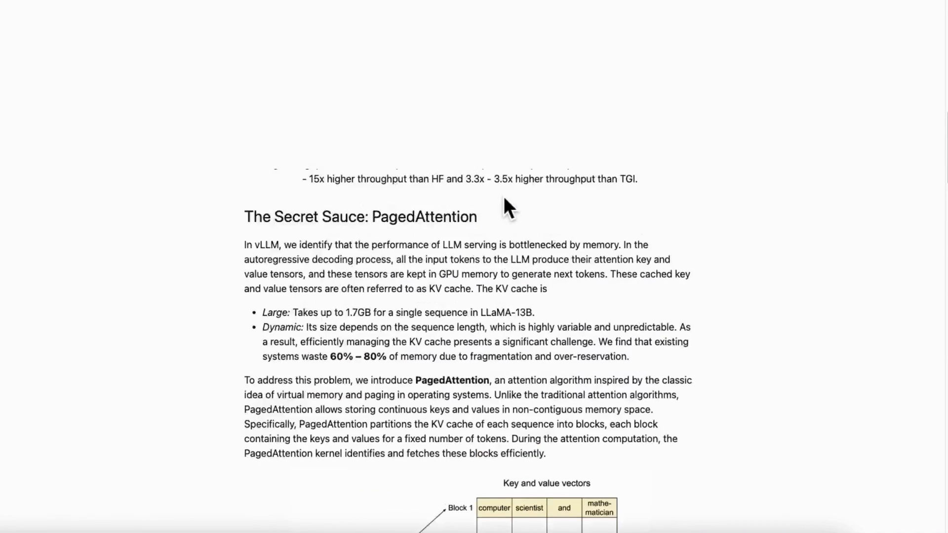
scroll(down, 3)
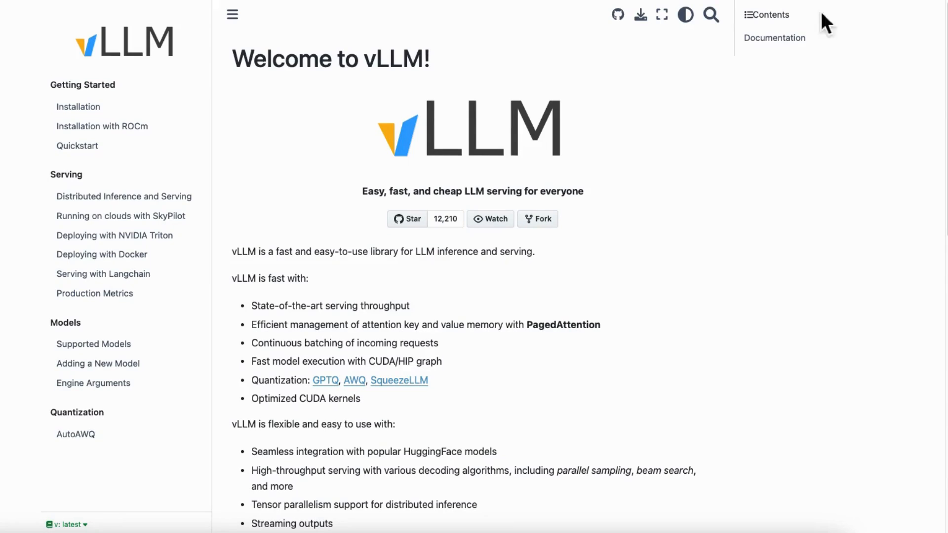
mouse_move(103, 273)
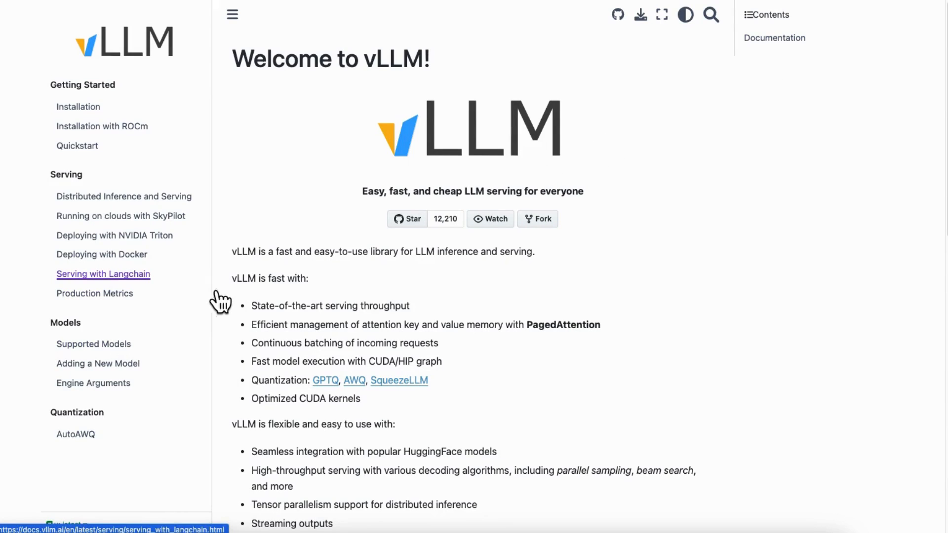
Read the vLLM welcome page's feature lists, then go to Supported Models.
scroll(down, 3)
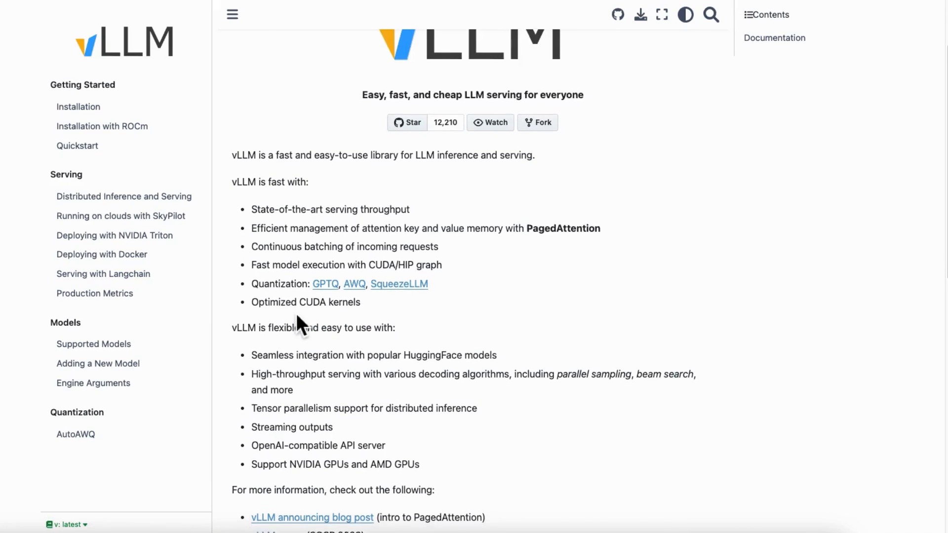
scroll(down, 3)
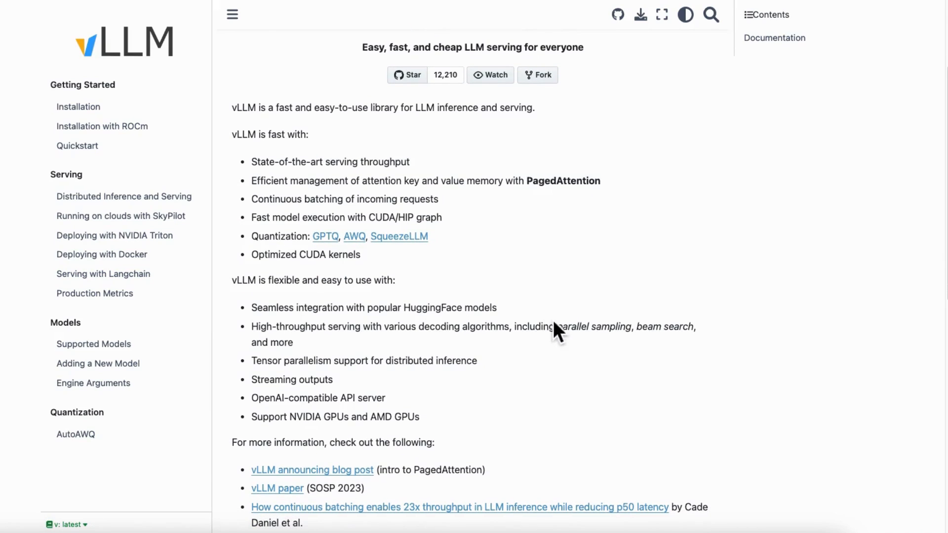
mouse_move(399, 381)
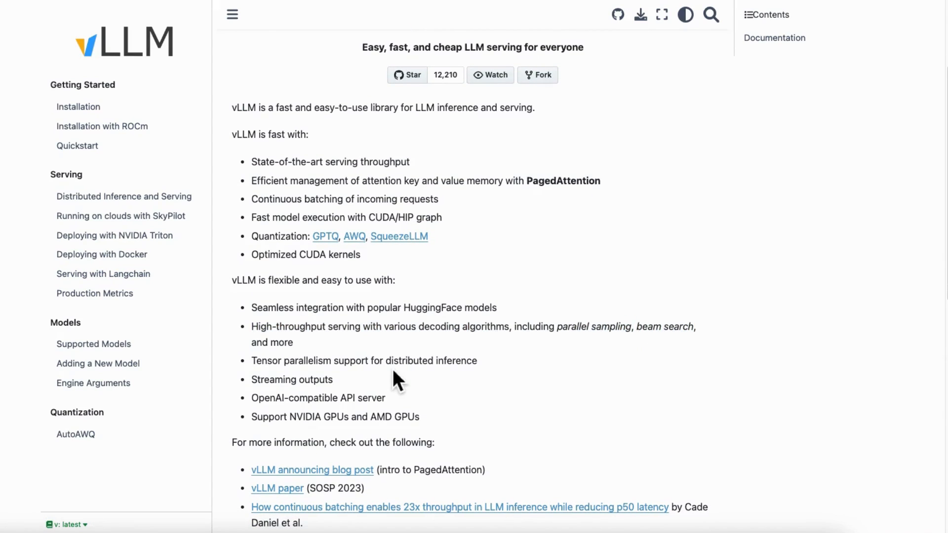
scroll(down, 3)
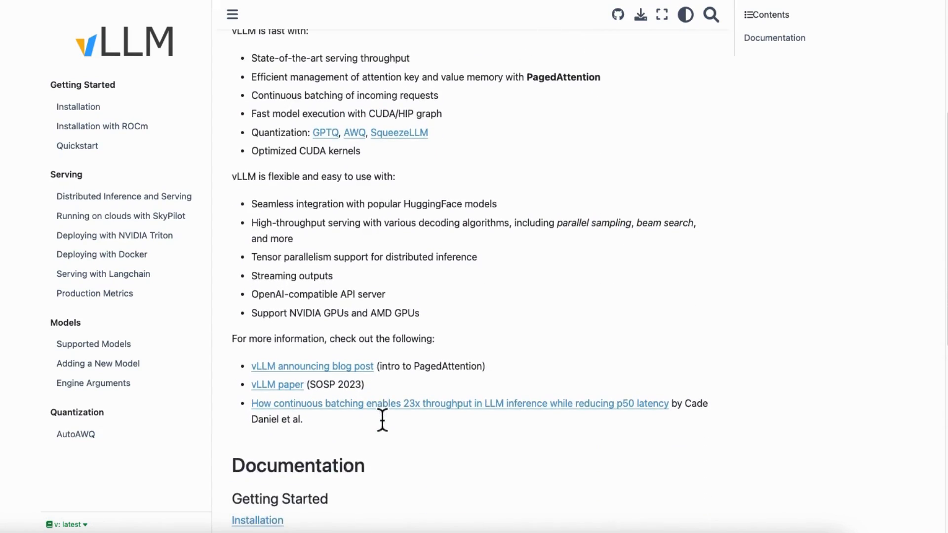
mouse_move(387, 426)
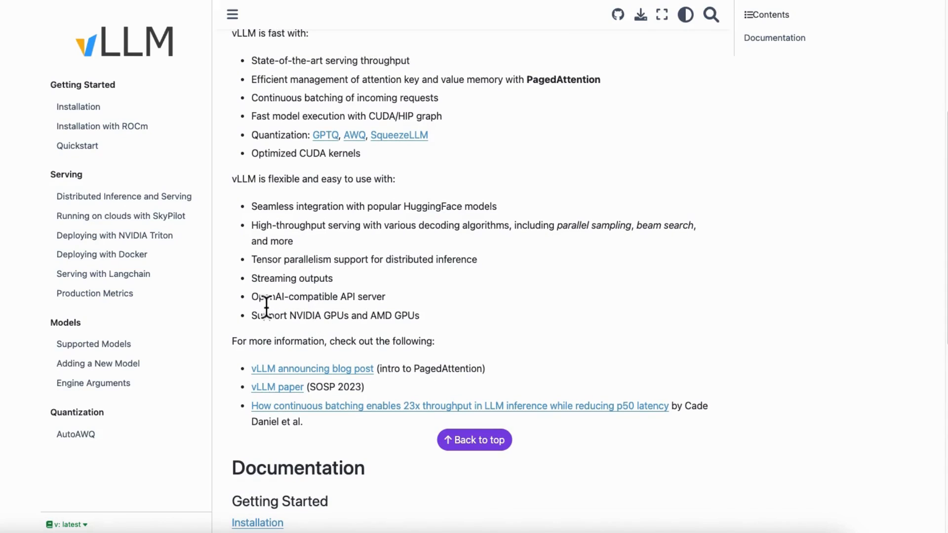
mouse_move(452, 313)
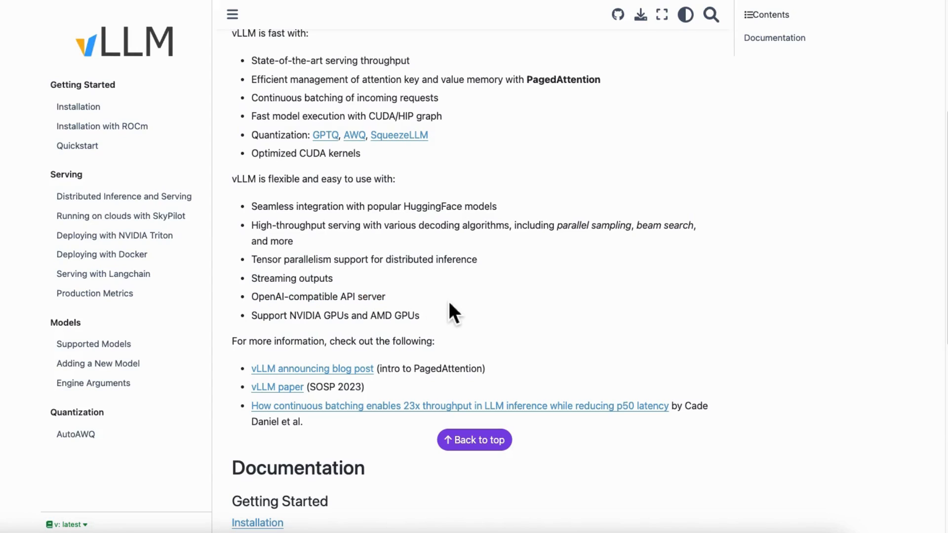
mouse_move(409, 288)
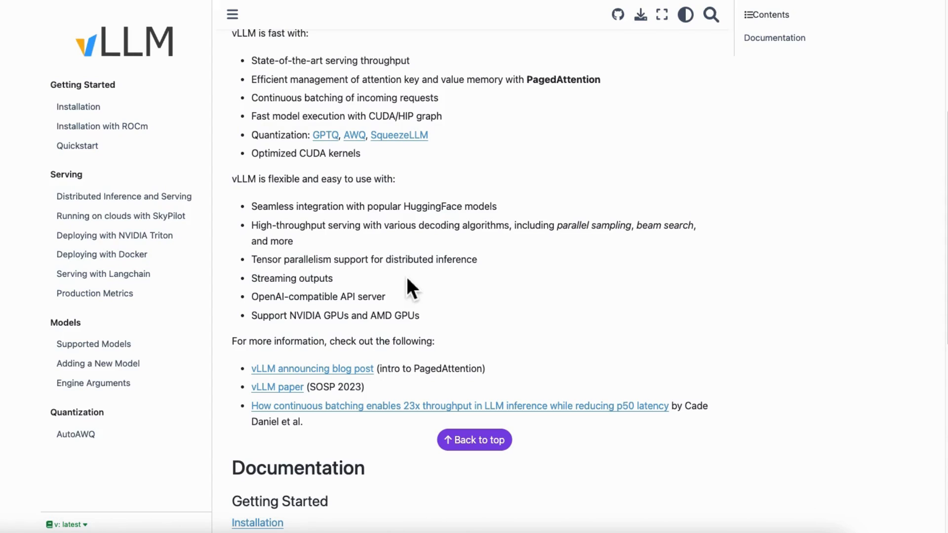
click(94, 344)
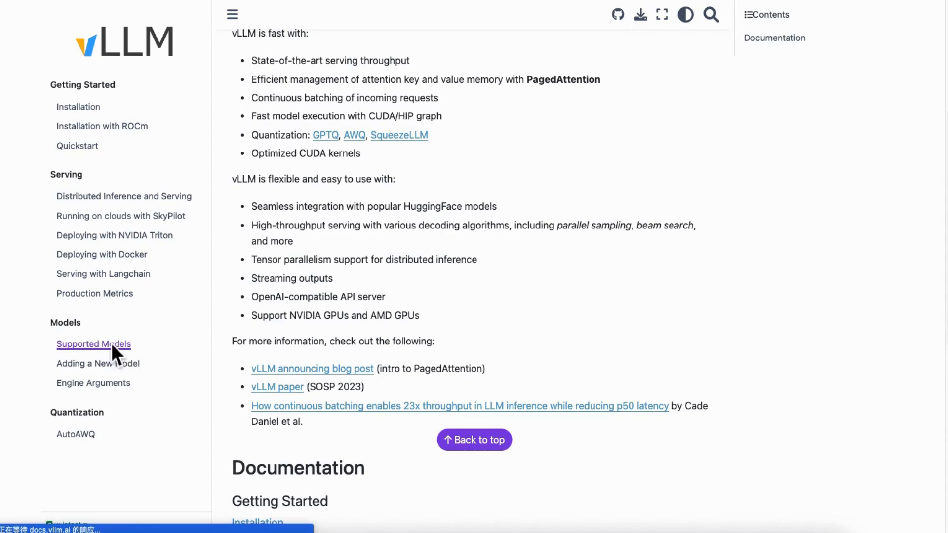
Scroll the Supported Models table to the PhiForCausalLM row listing microsoft/phi-2.
click(93, 344)
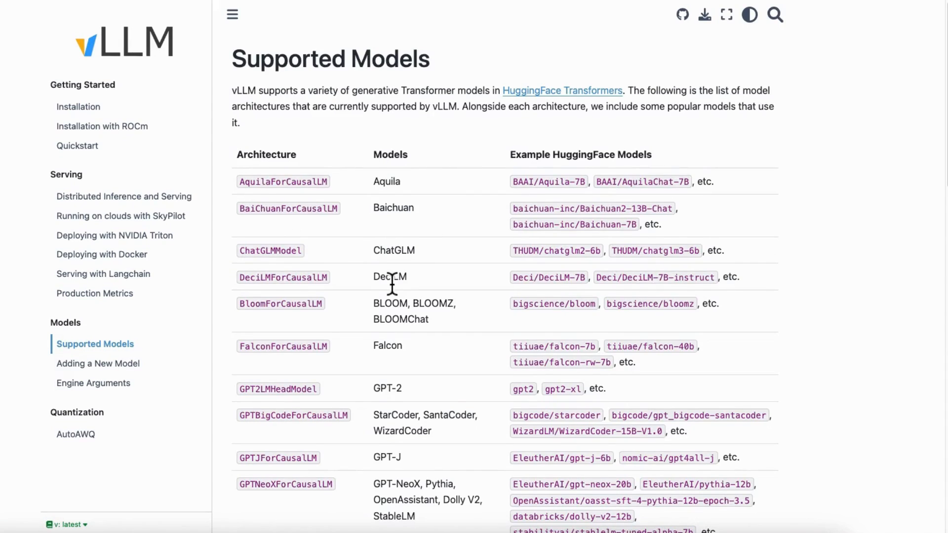
scroll(down, 3)
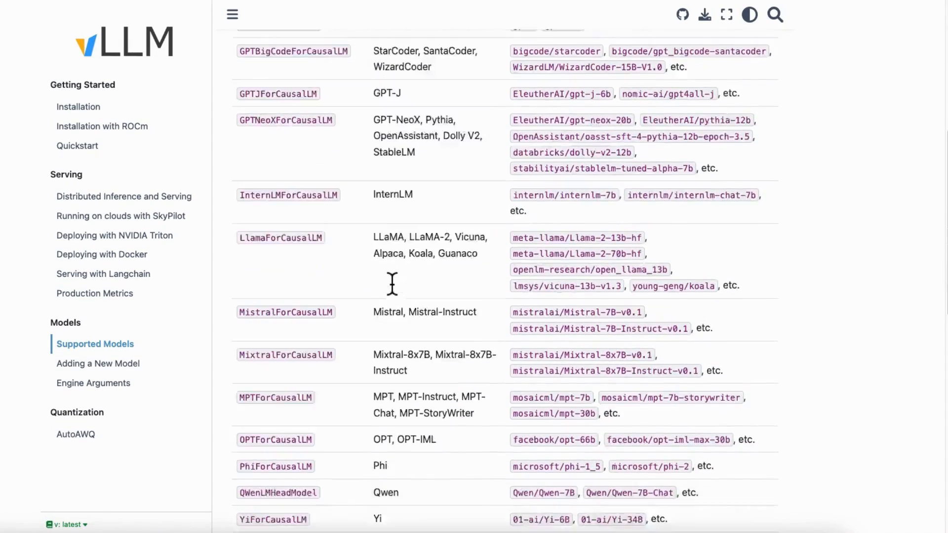
scroll(up, 3)
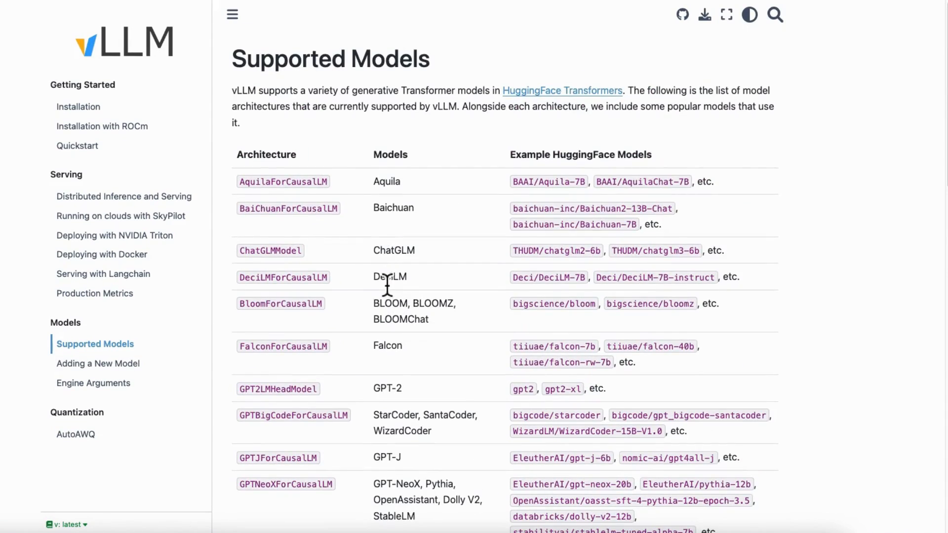
scroll(down, 3)
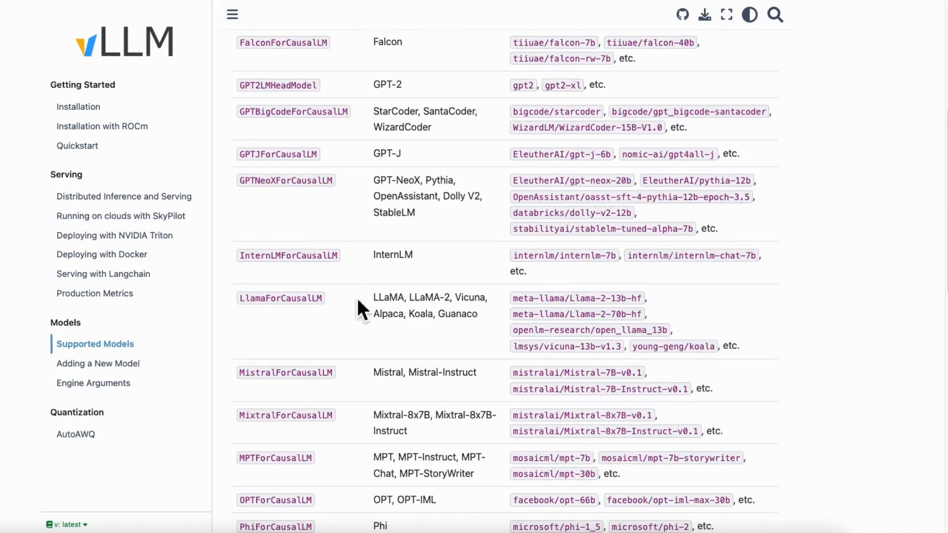
scroll(down, 3)
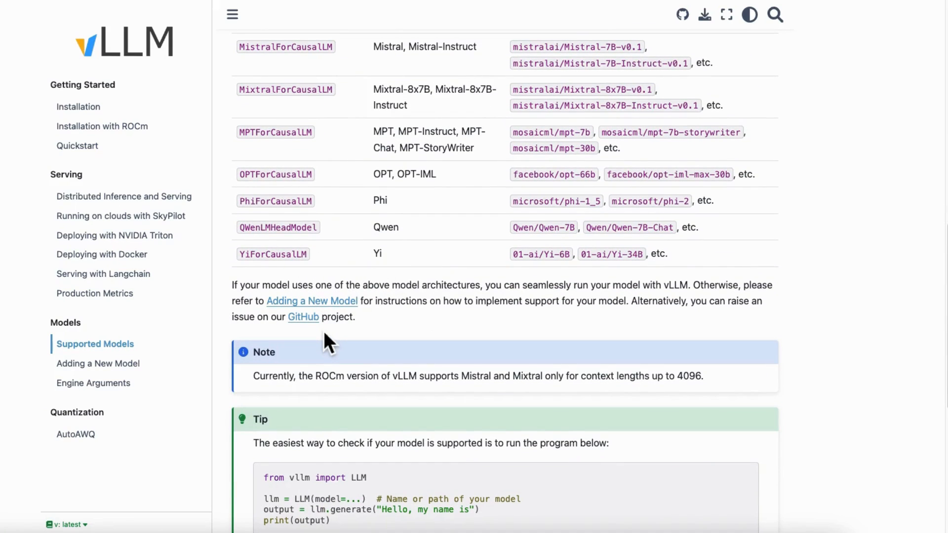
mouse_move(447, 243)
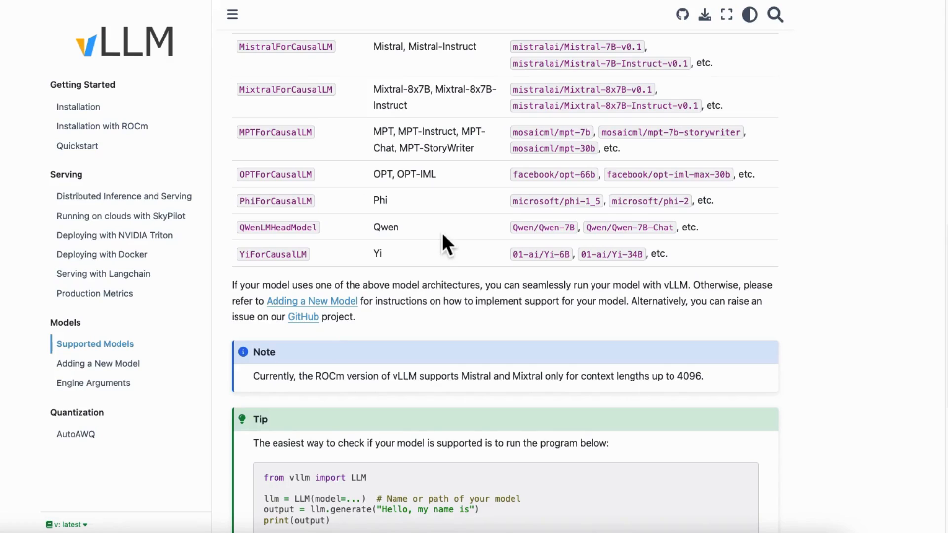
mouse_move(452, 245)
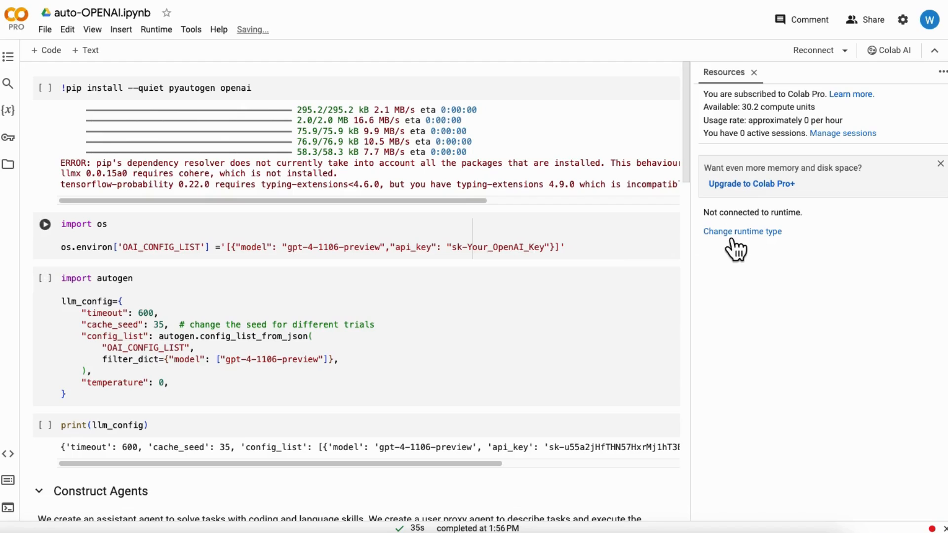
click(742, 231)
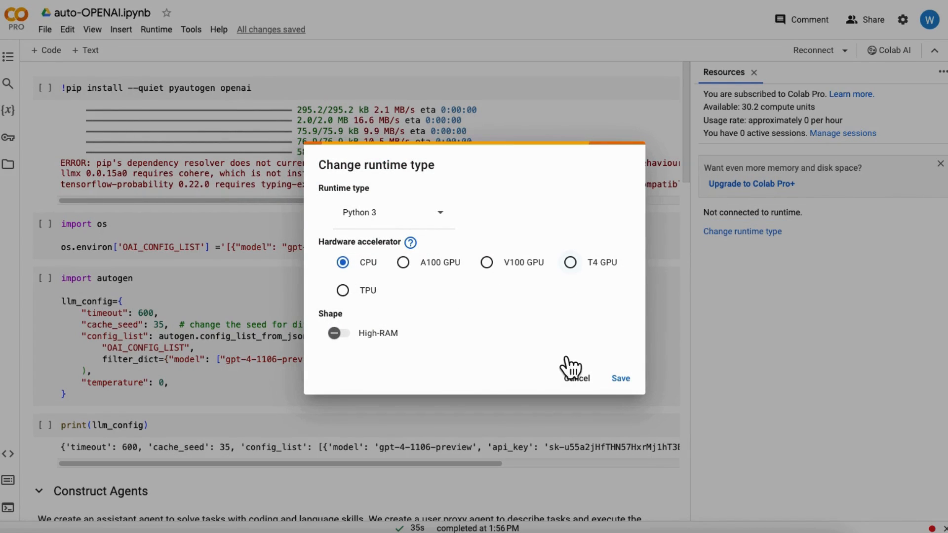
mouse_move(577, 384)
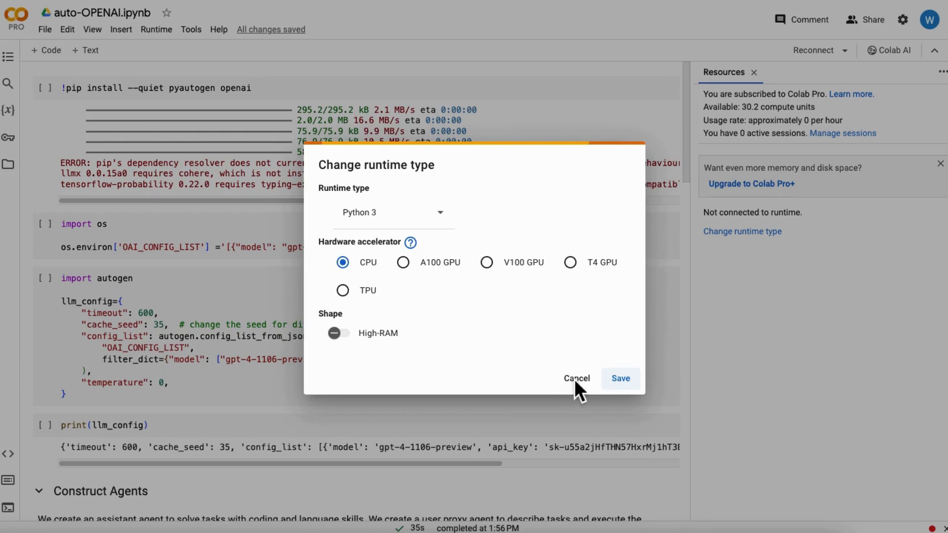
click(575, 379)
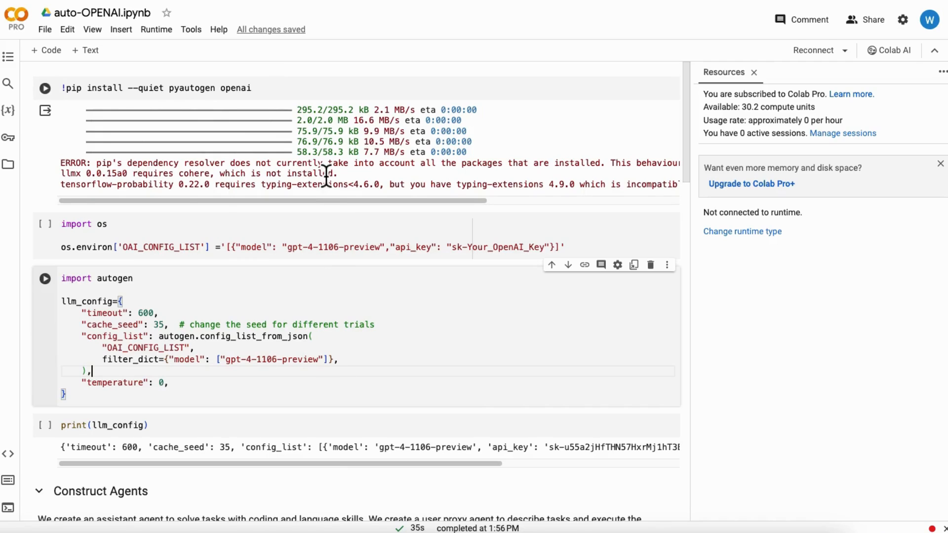
mouse_move(267, 309)
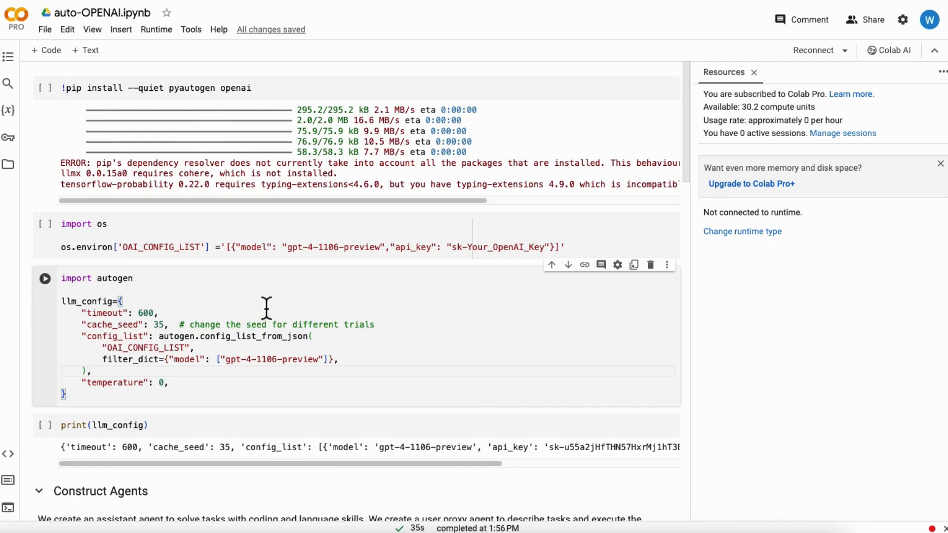
double_click(331, 247)
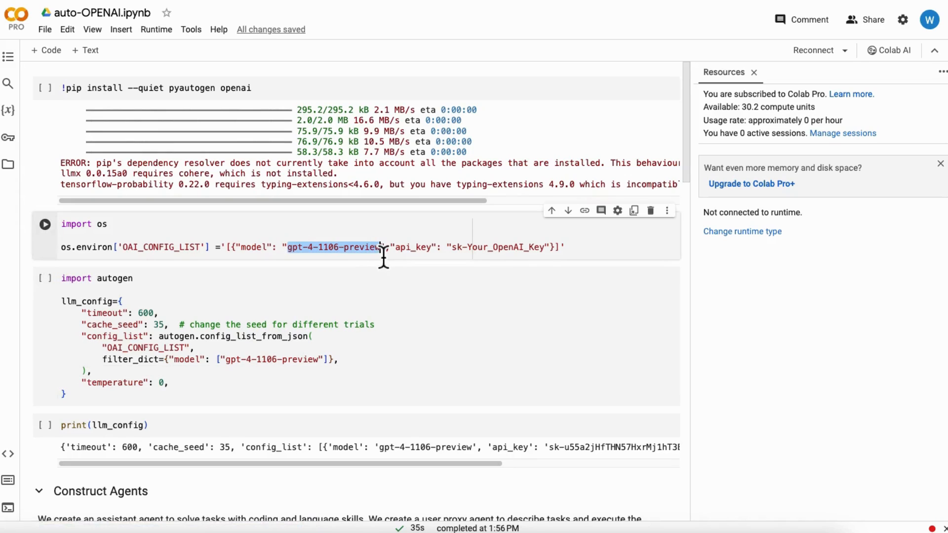
click(245, 391)
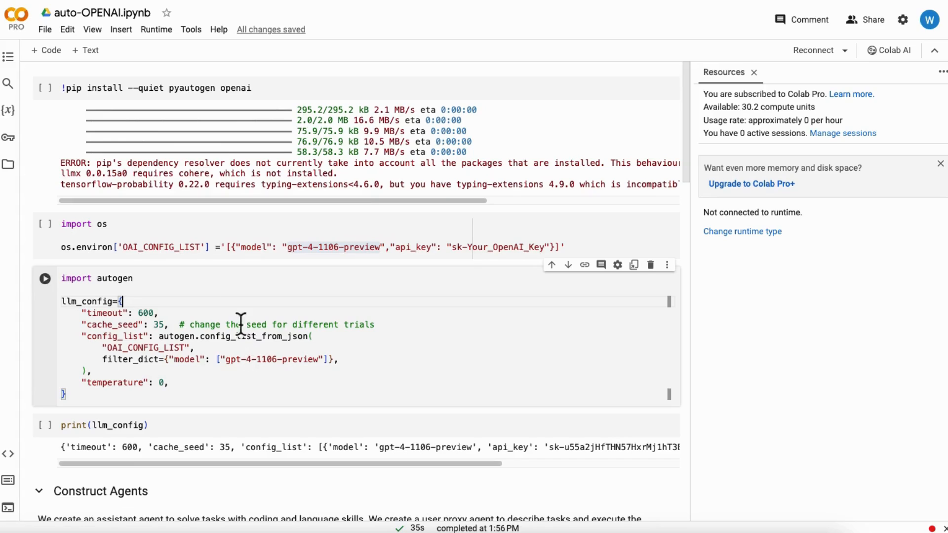
mouse_move(65, 115)
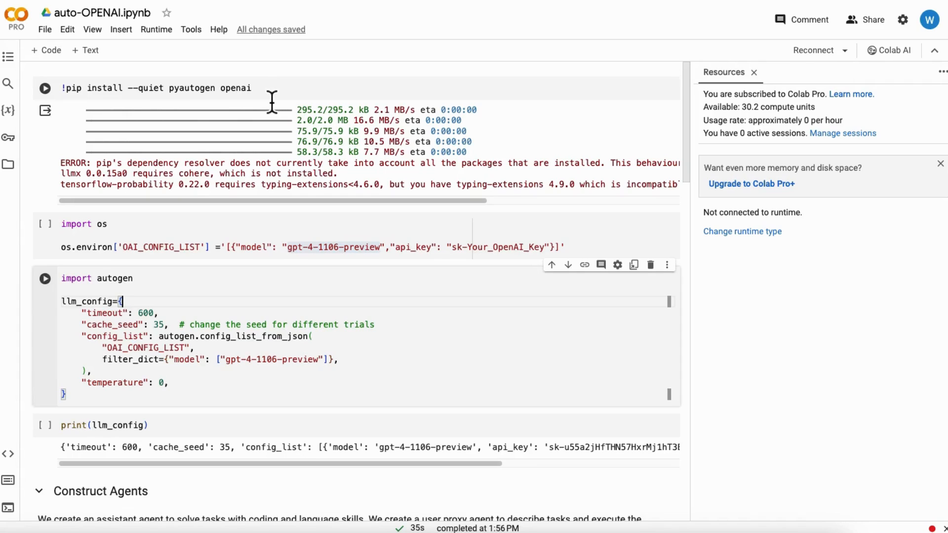
mouse_move(225, 254)
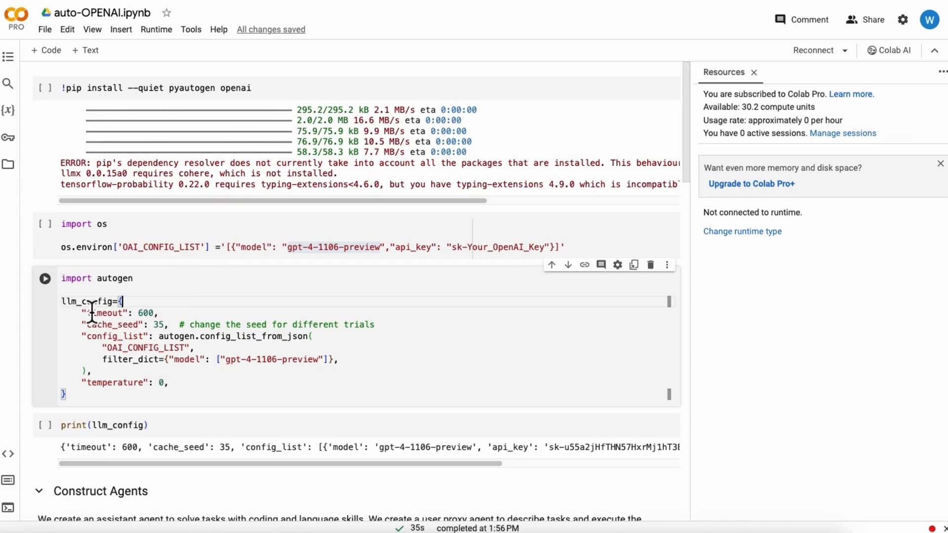
double_click(86, 301)
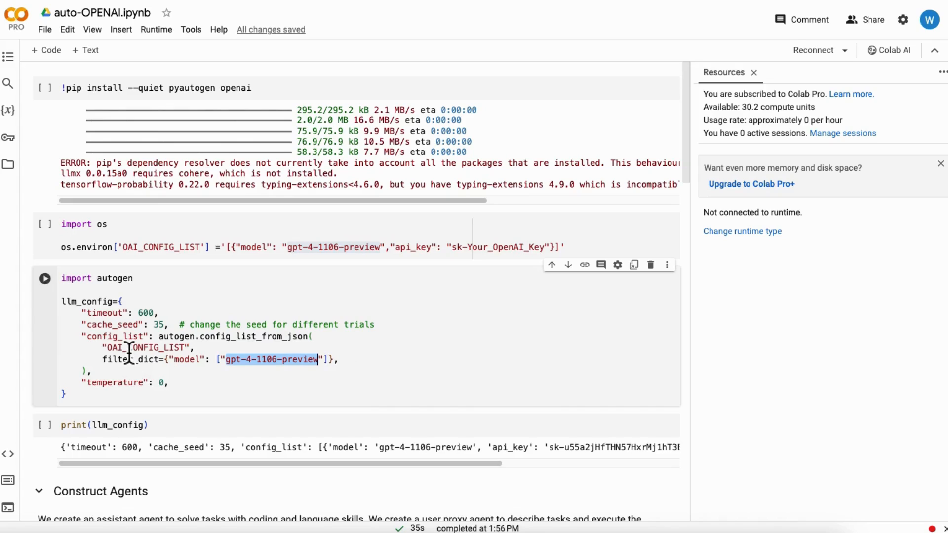
double_click(146, 347)
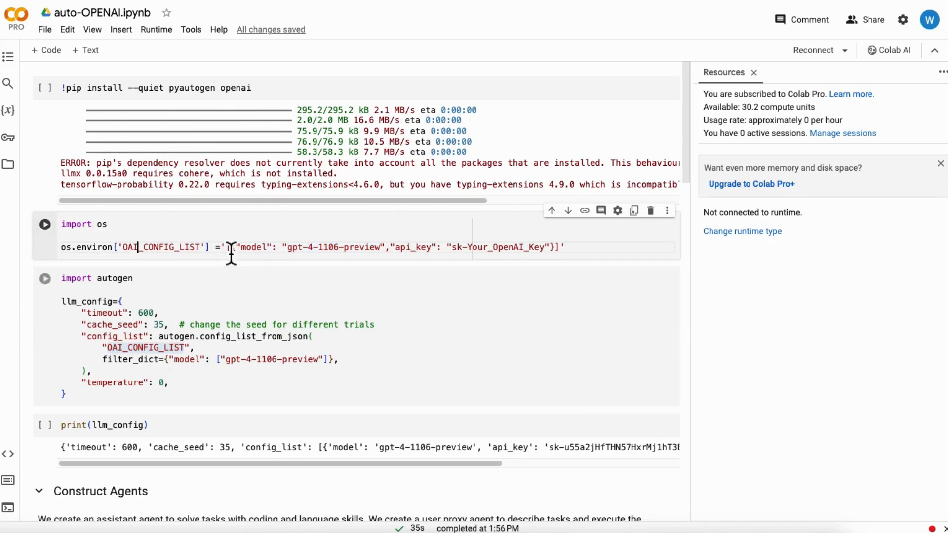
drag(228, 247, 550, 247)
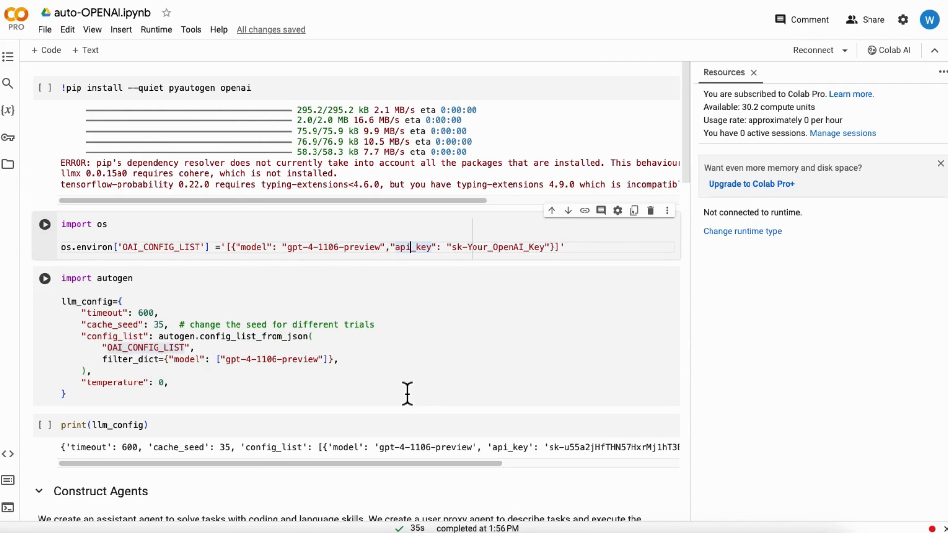
scroll(down, 3)
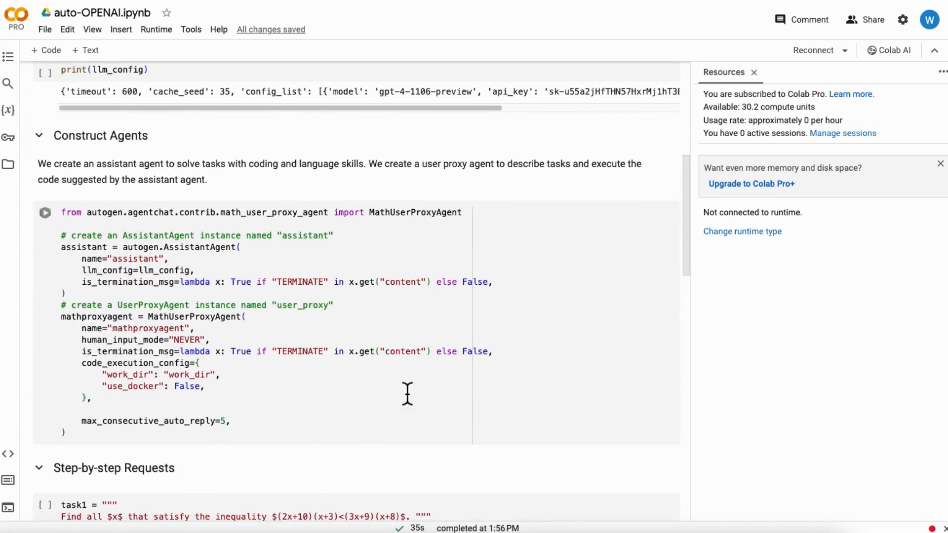
mouse_move(184, 376)
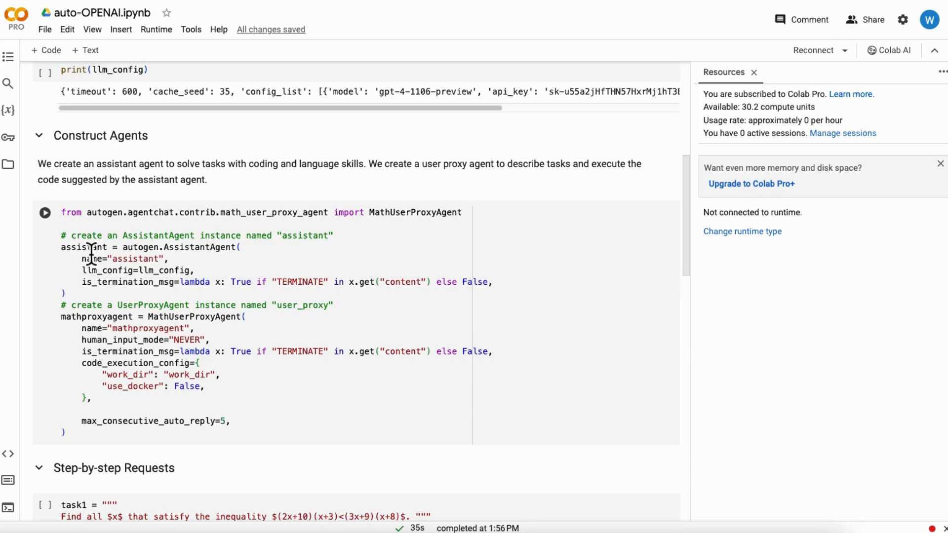
double_click(83, 247)
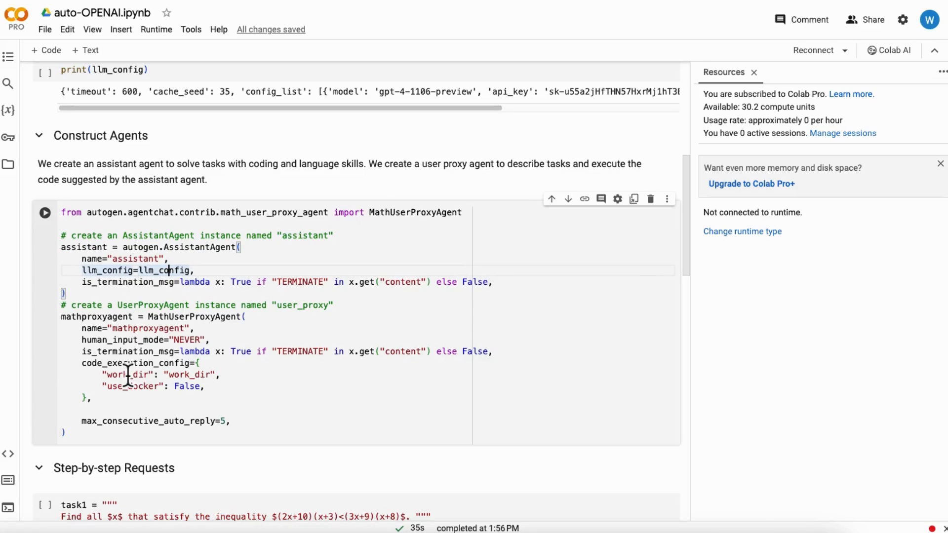
double_click(193, 316)
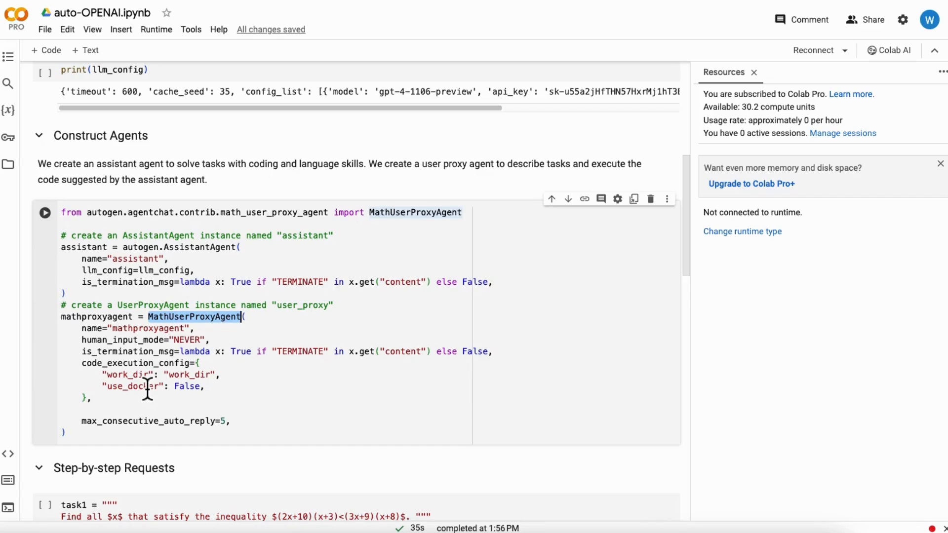
mouse_move(172, 339)
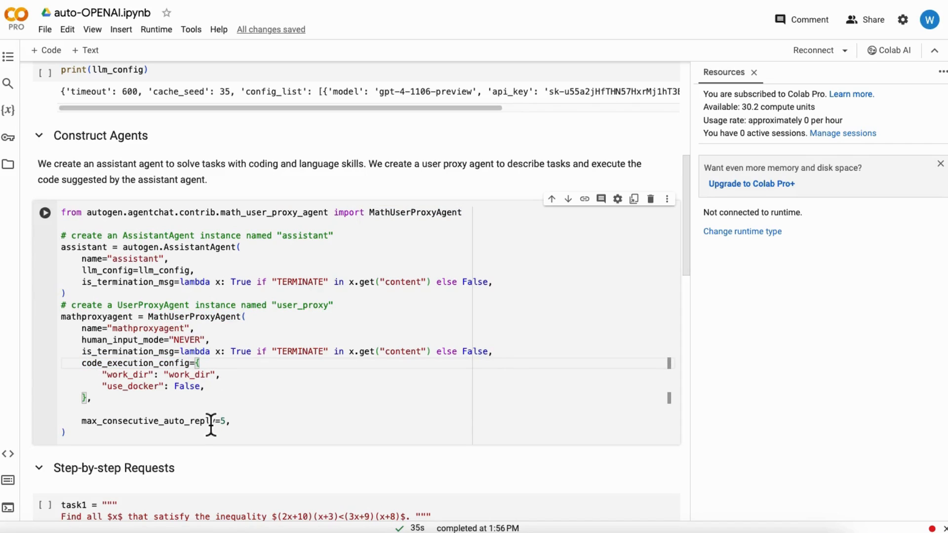
scroll(down, 3)
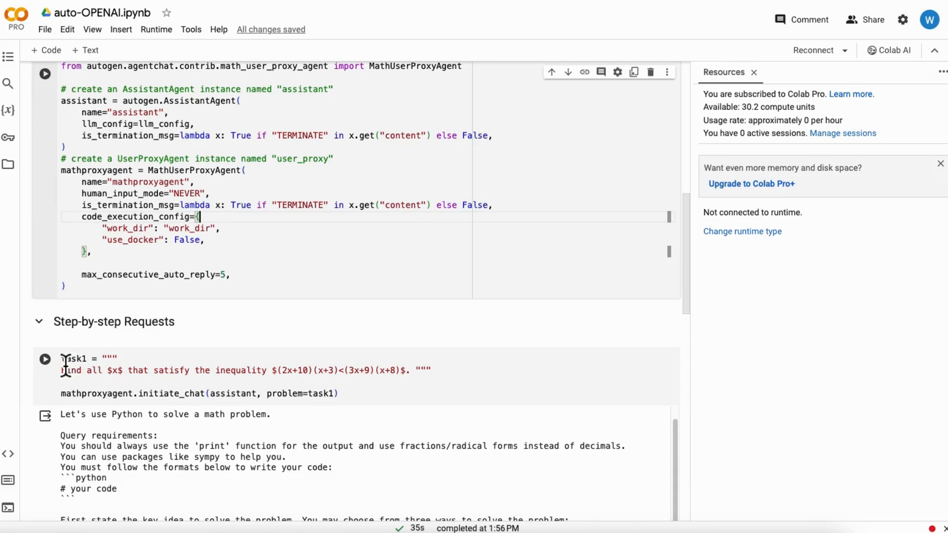
drag(60, 359, 353, 369)
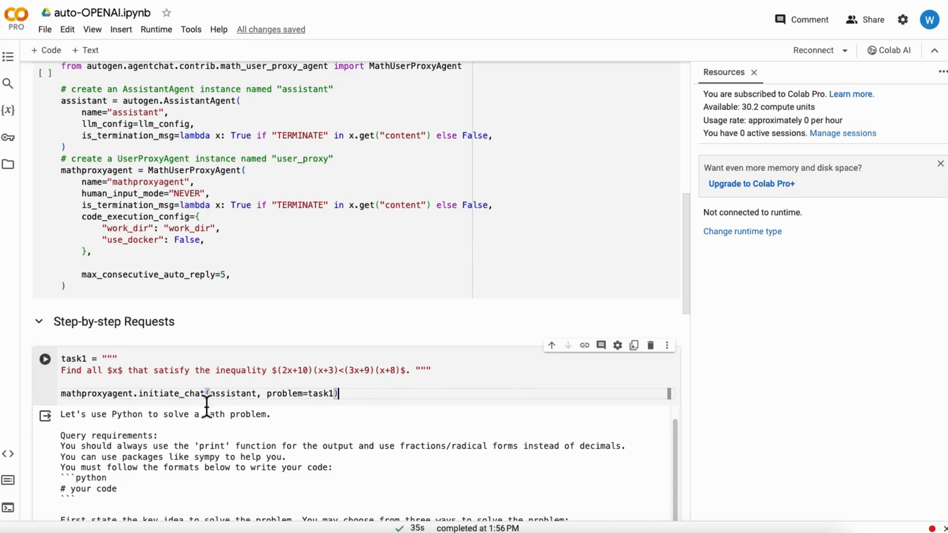
scroll(down, 3)
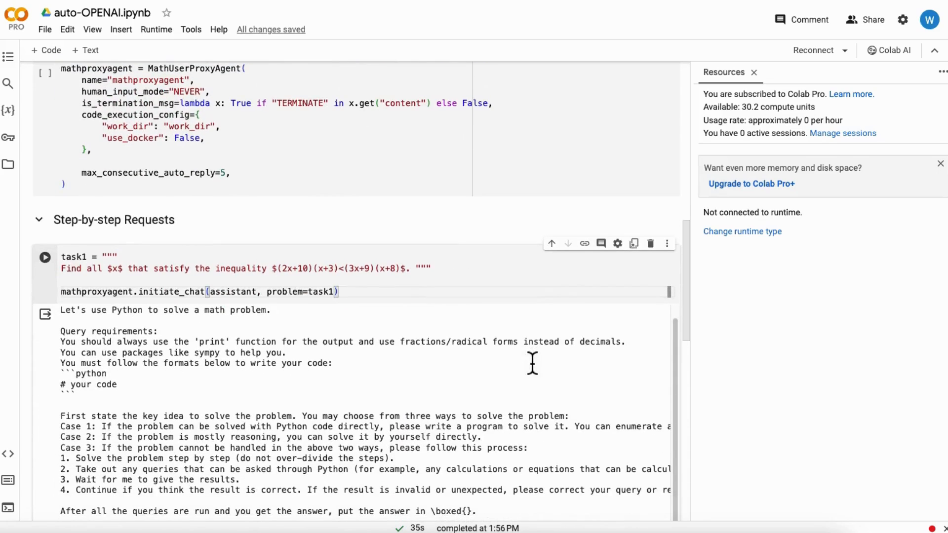
scroll(down, 3)
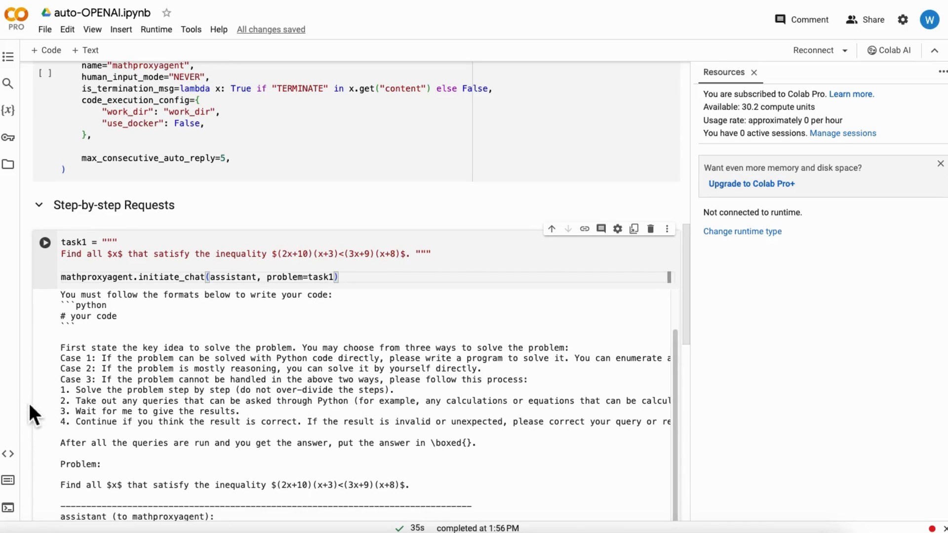
scroll(down, 3)
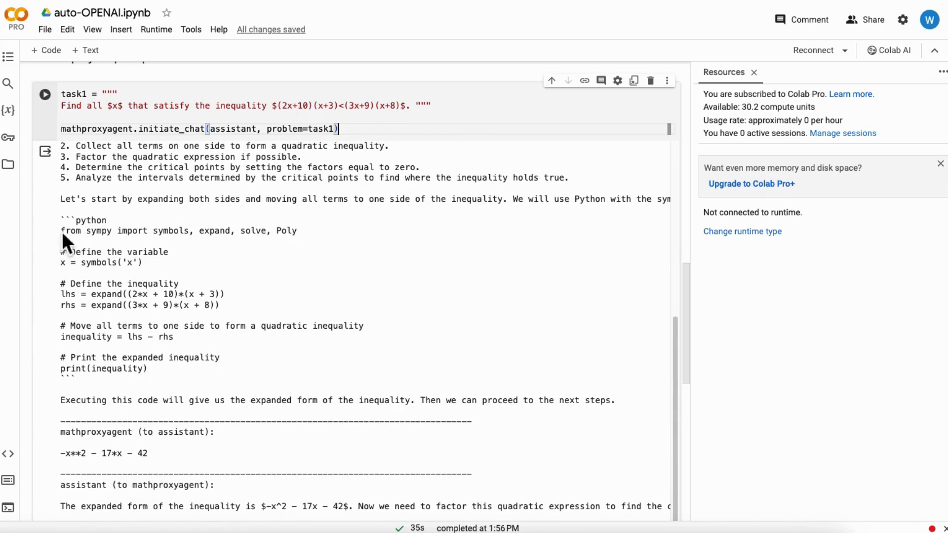
mouse_move(239, 367)
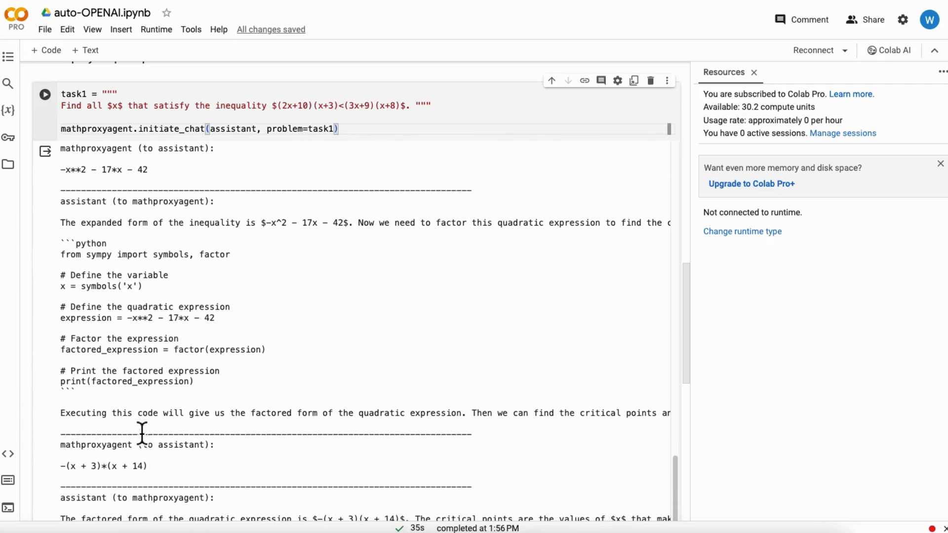
scroll(down, 3)
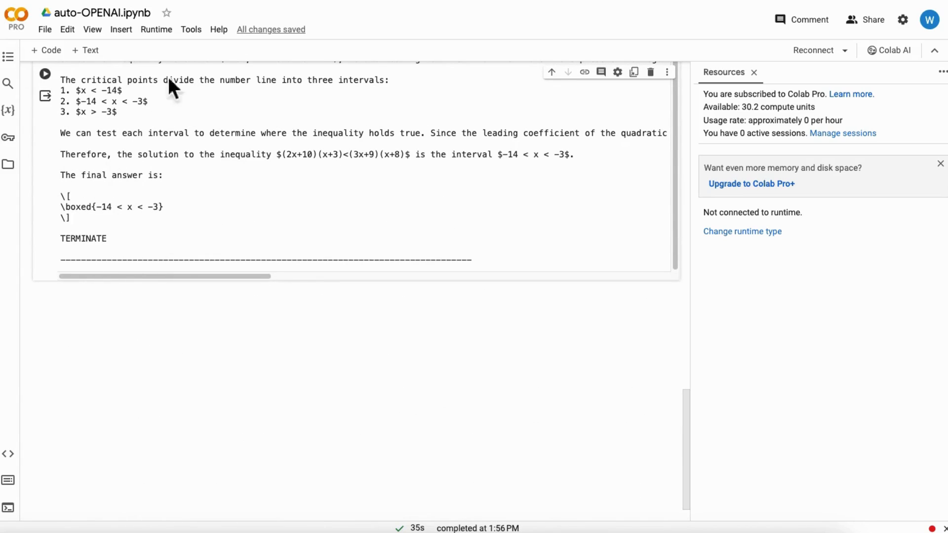
mouse_move(174, 263)
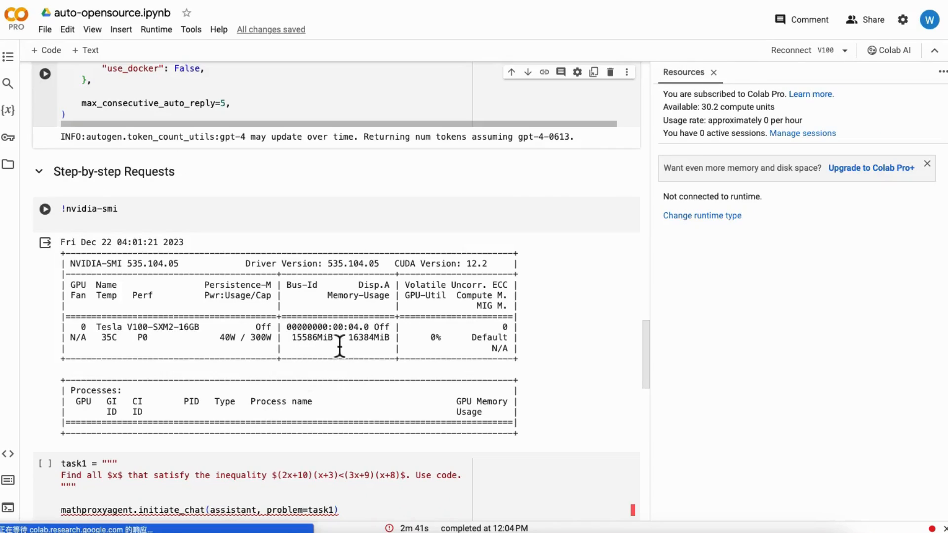
drag(291, 337, 393, 337)
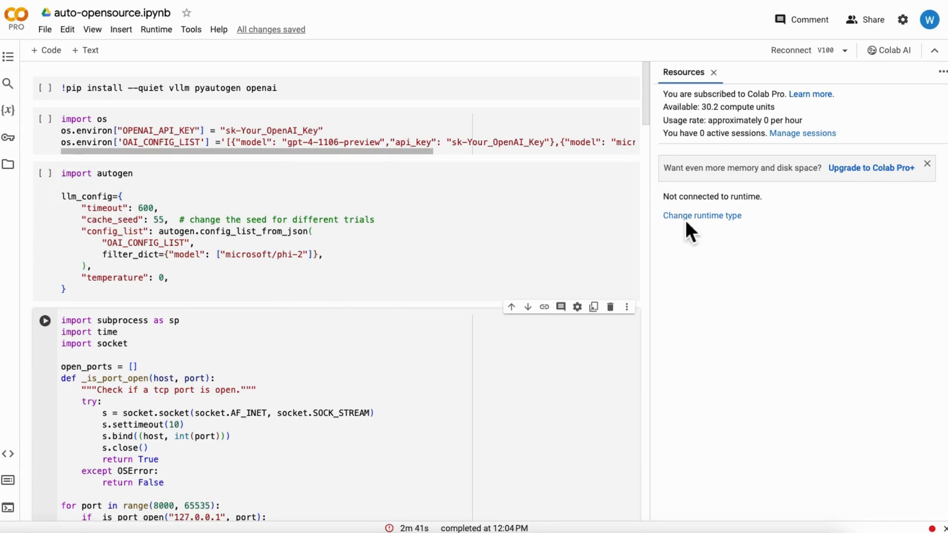
click(701, 215)
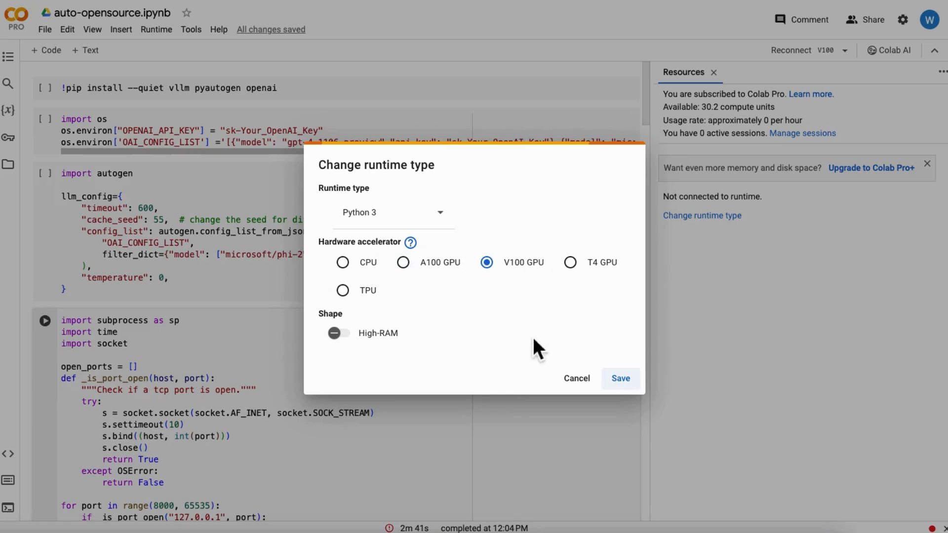
click(576, 377)
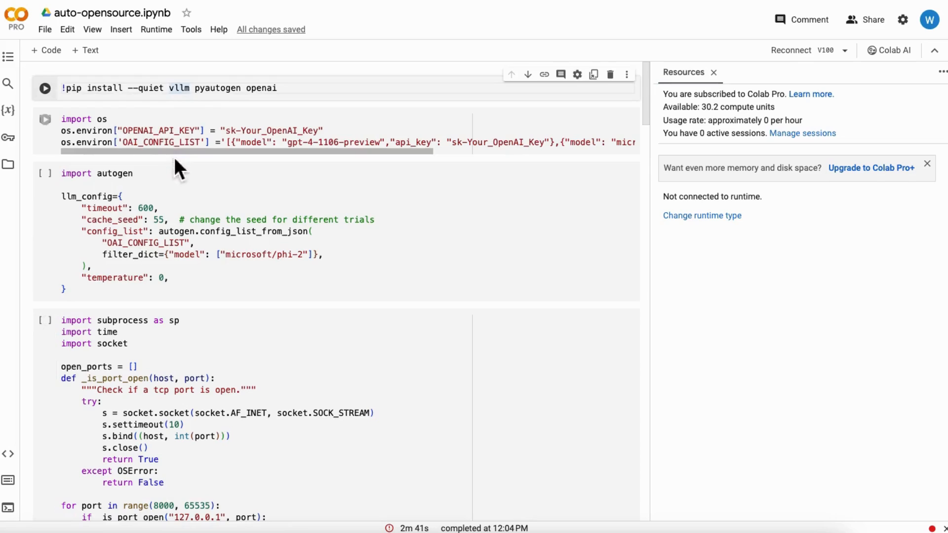
mouse_move(181, 118)
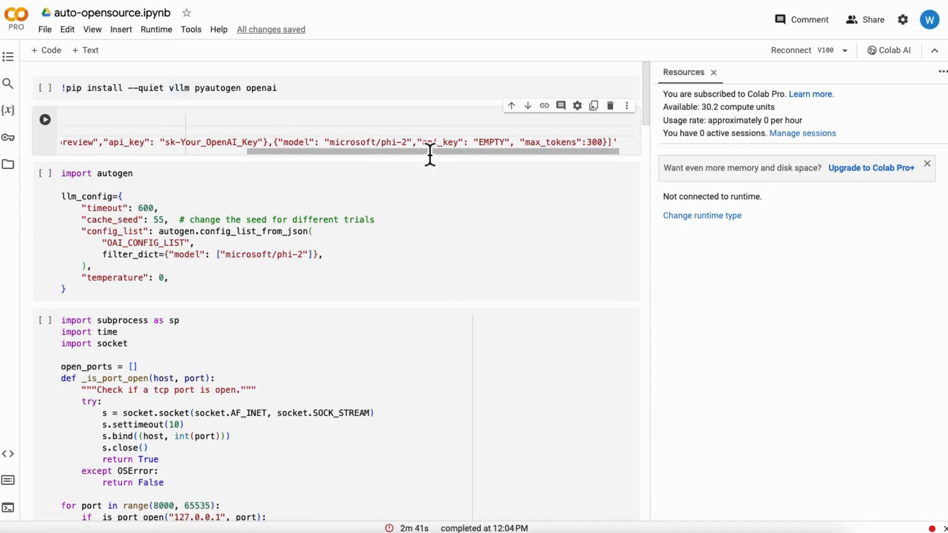
double_click(368, 143)
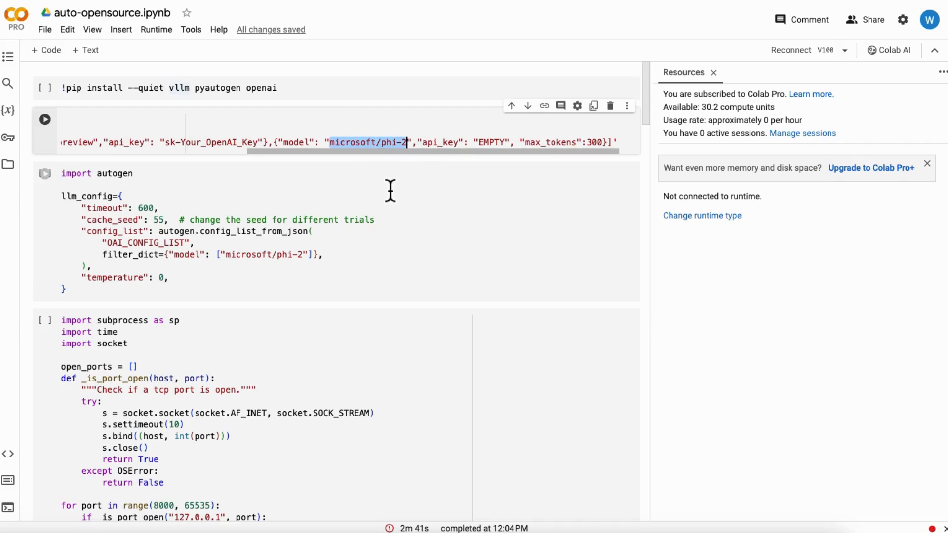
mouse_move(357, 215)
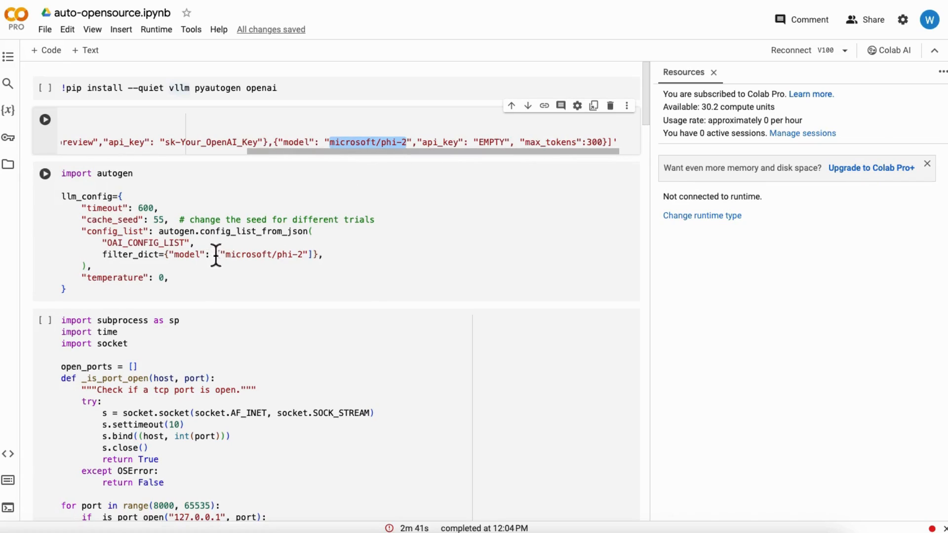
mouse_move(418, 149)
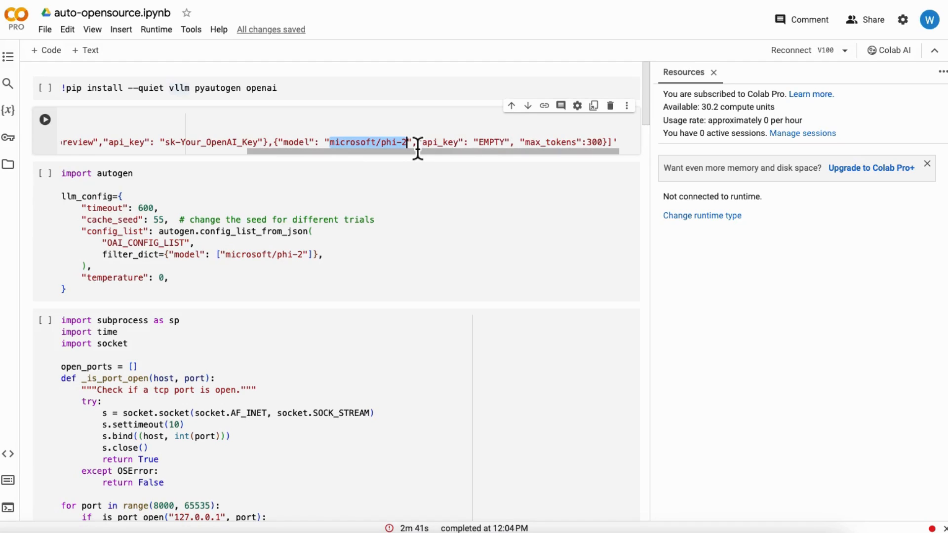
mouse_move(429, 148)
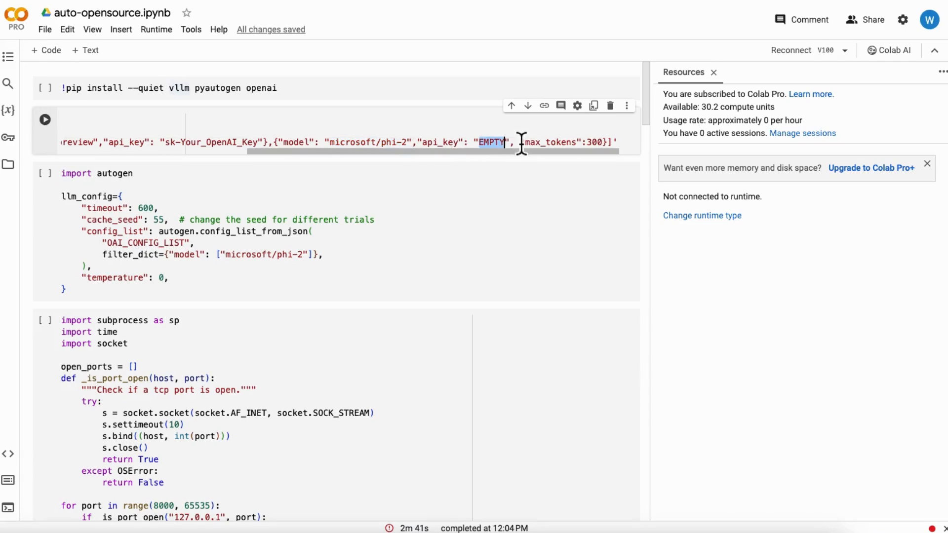
mouse_move(347, 247)
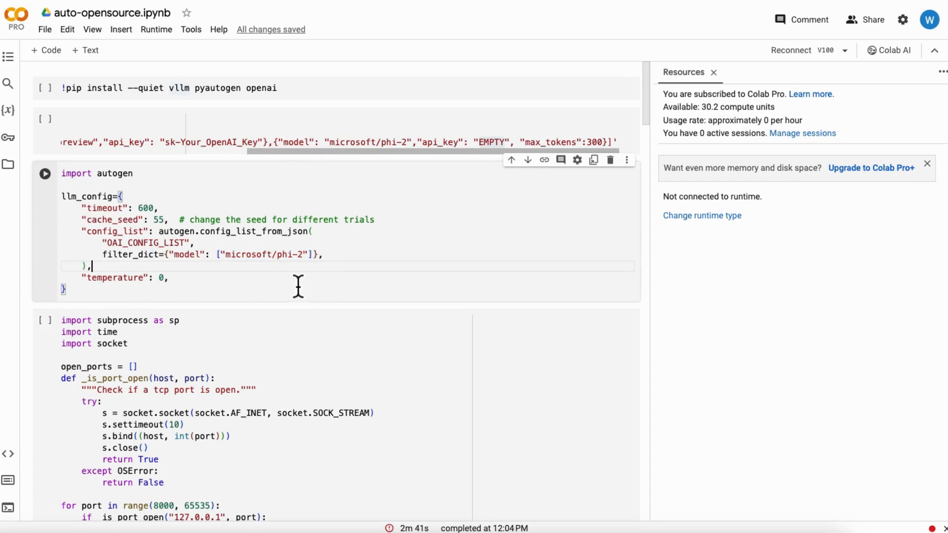
scroll(down, 3)
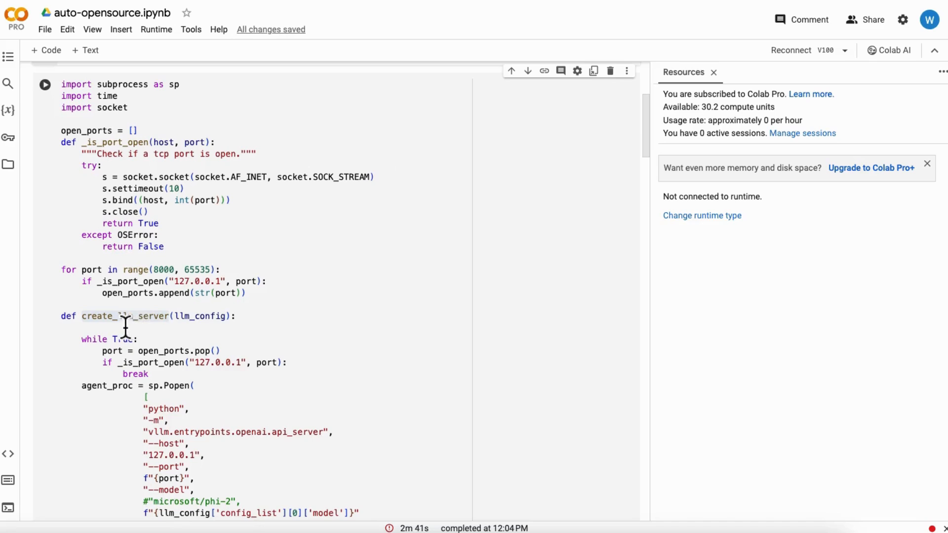
mouse_move(172, 353)
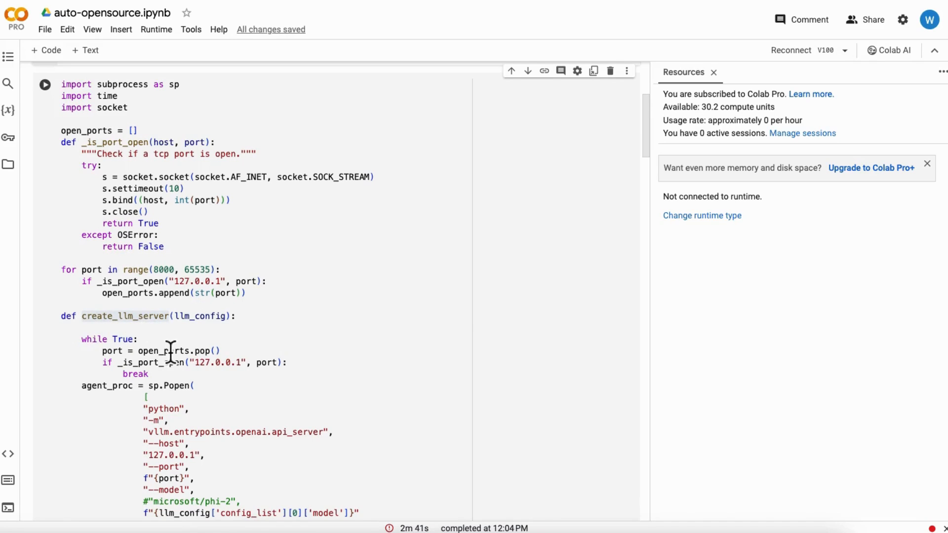
scroll(down, 3)
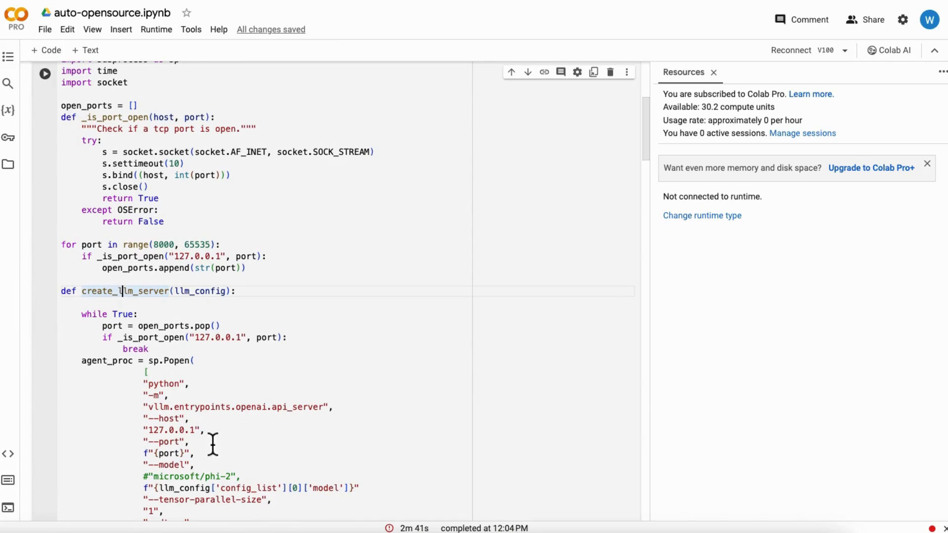
scroll(down, 3)
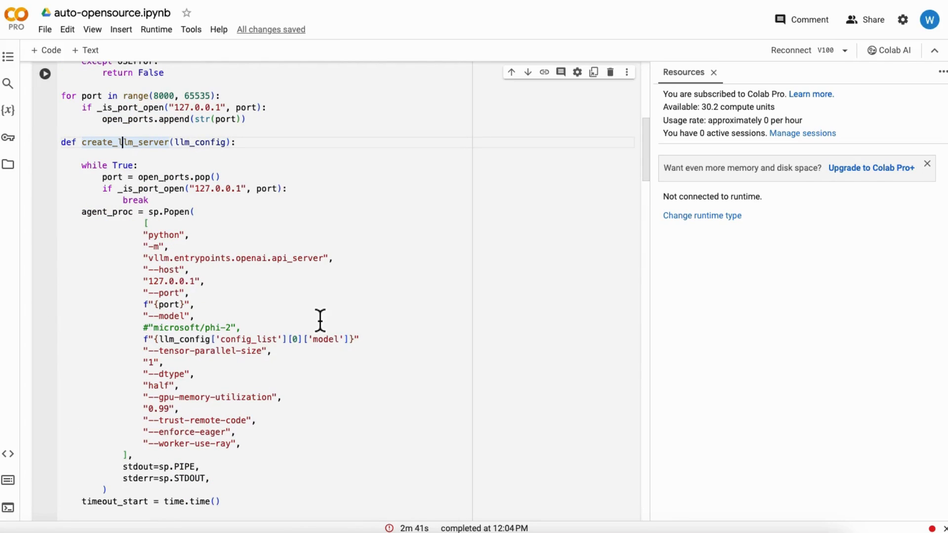
mouse_move(231, 250)
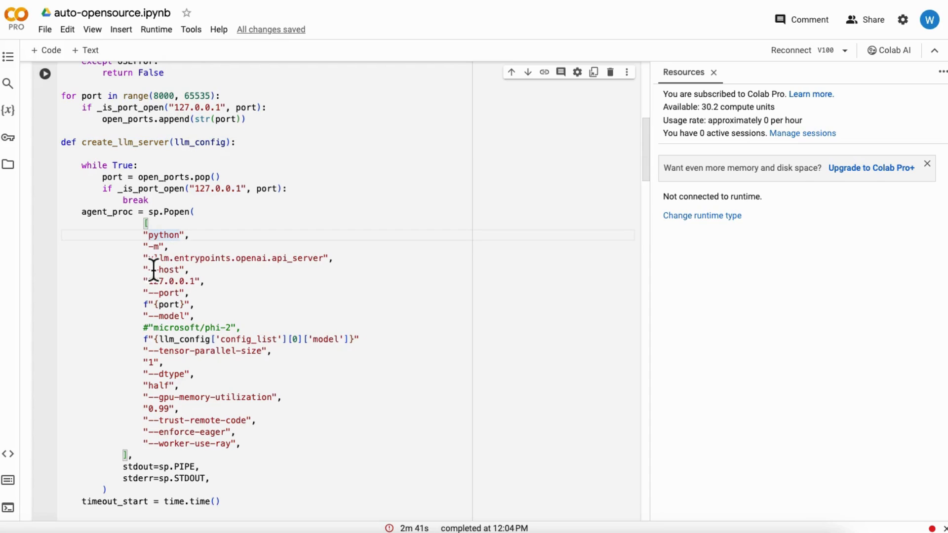
double_click(184, 258)
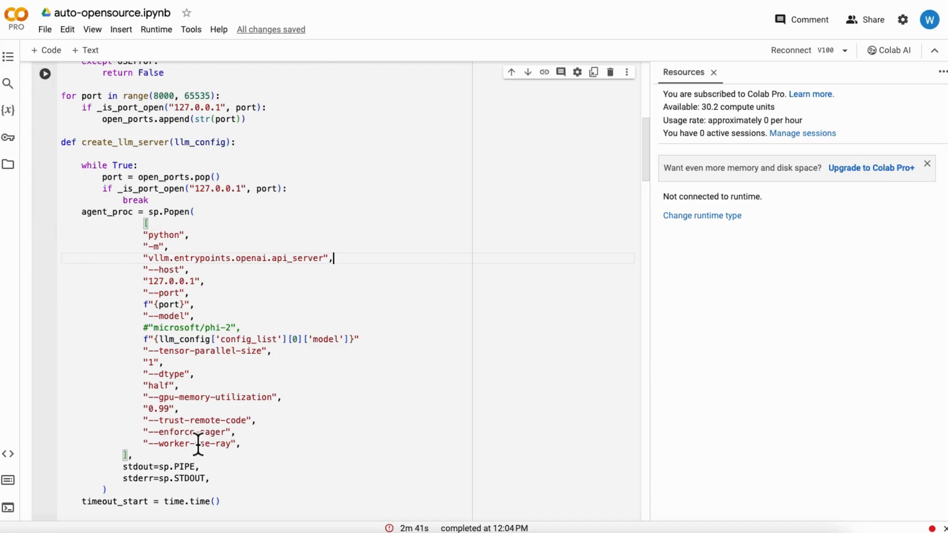
scroll(down, 3)
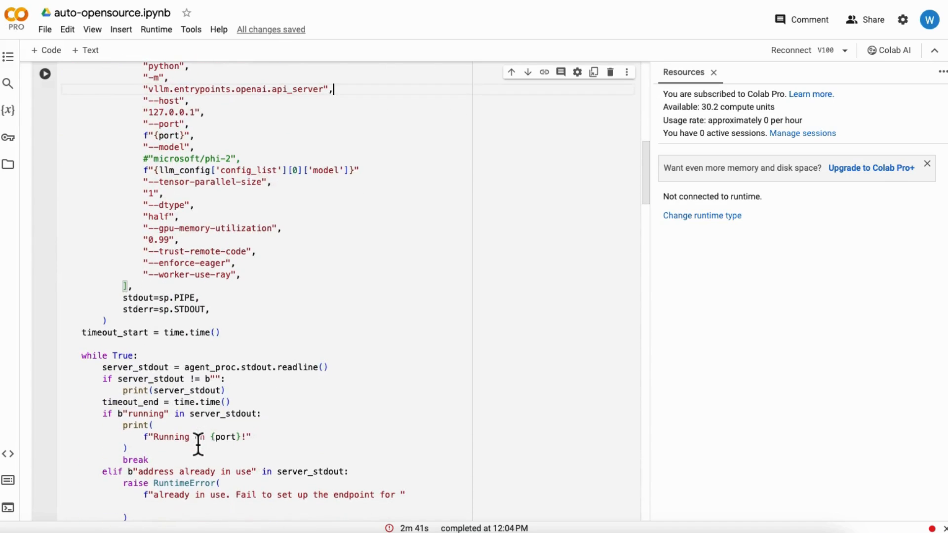
scroll(down, 3)
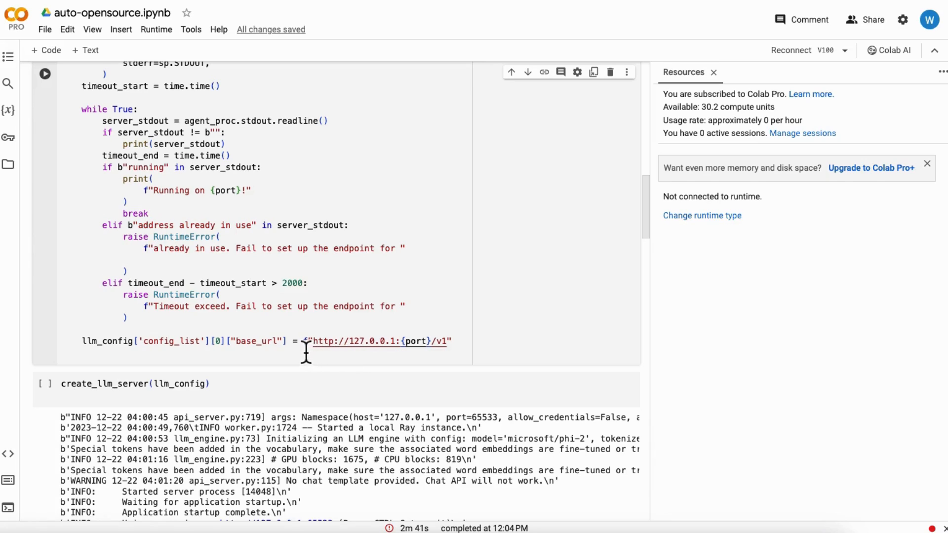
double_click(377, 341)
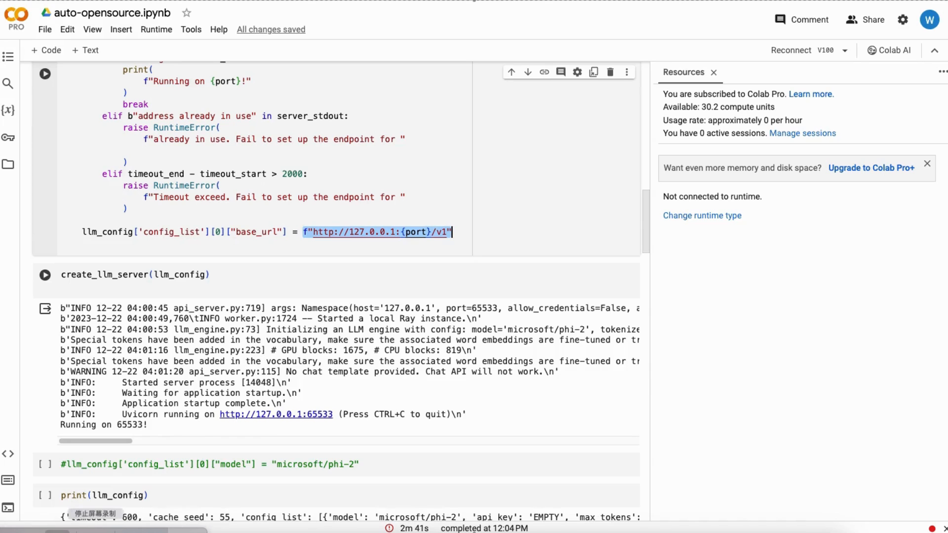
scroll(down, 3)
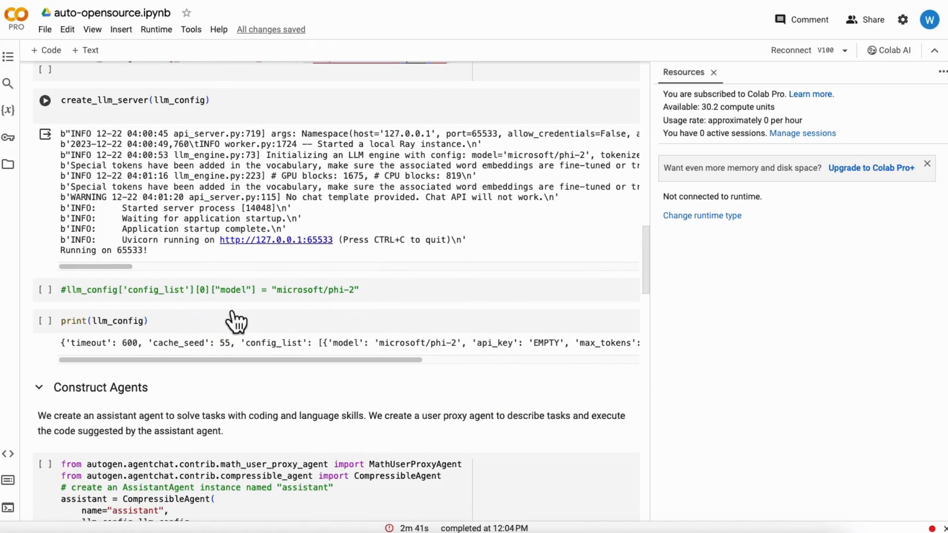
scroll(down, 3)
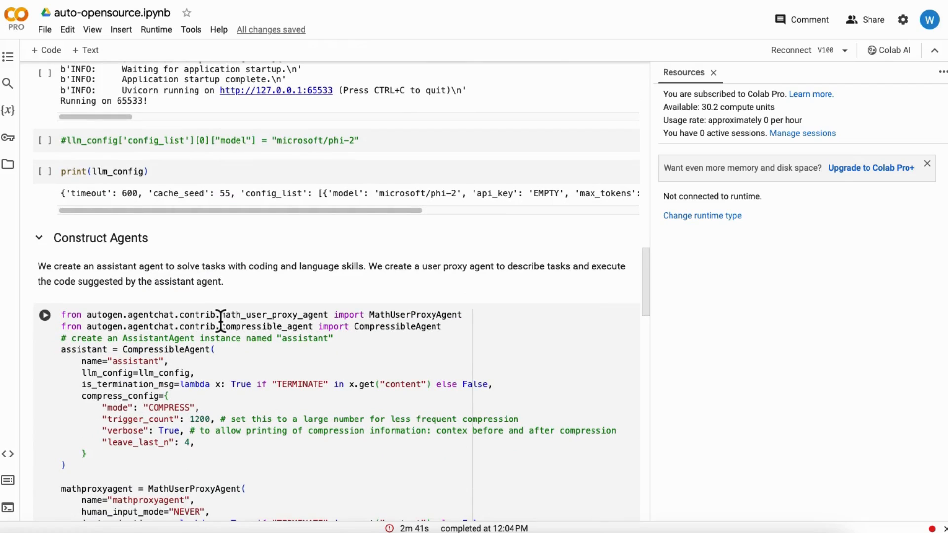
scroll(down, 3)
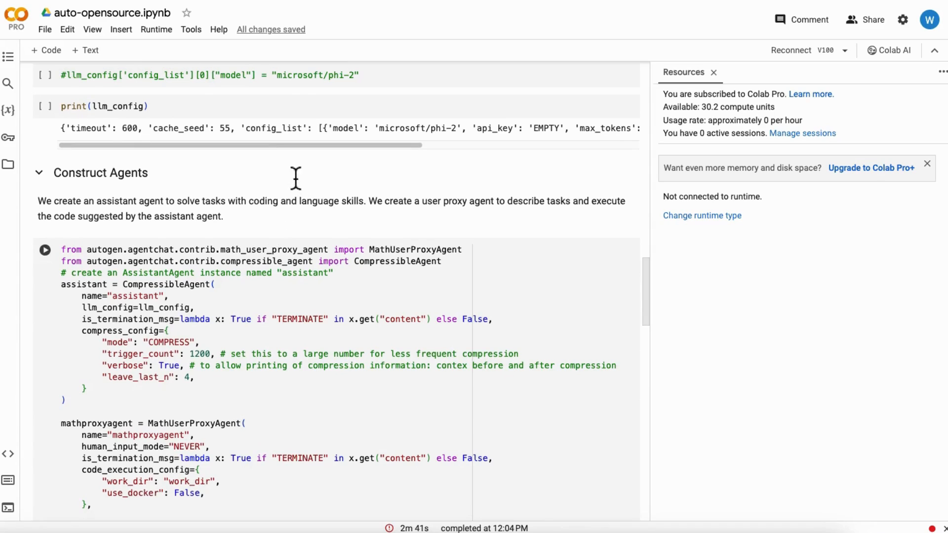
scroll(down, 3)
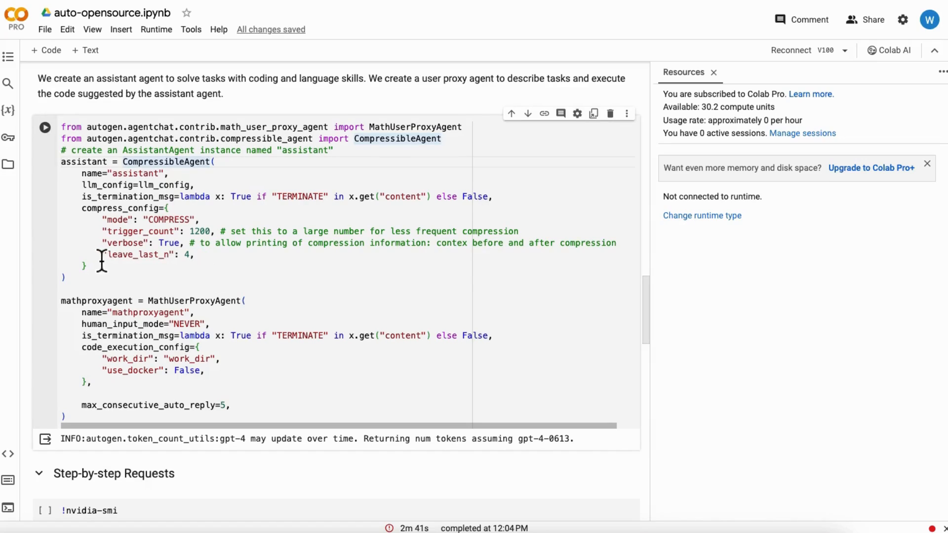
drag(82, 208, 64, 278)
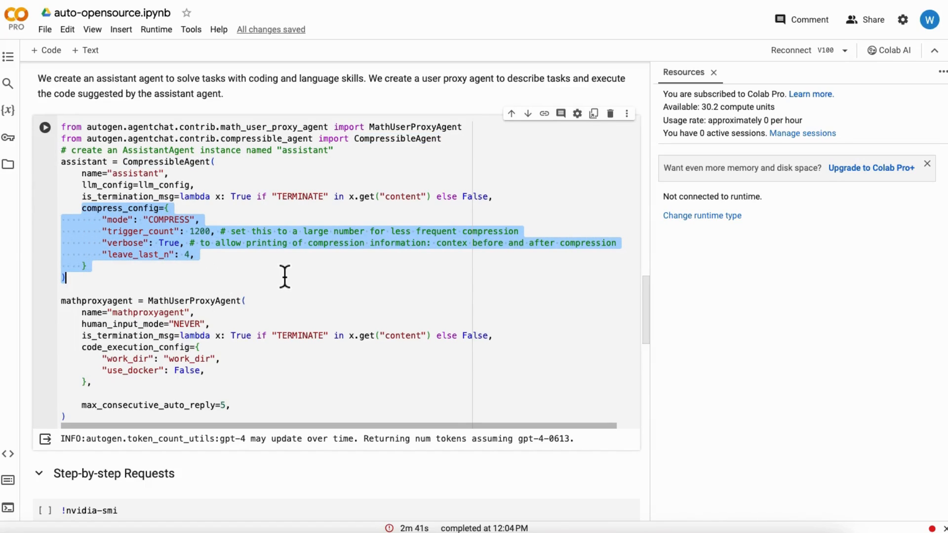
click(285, 276)
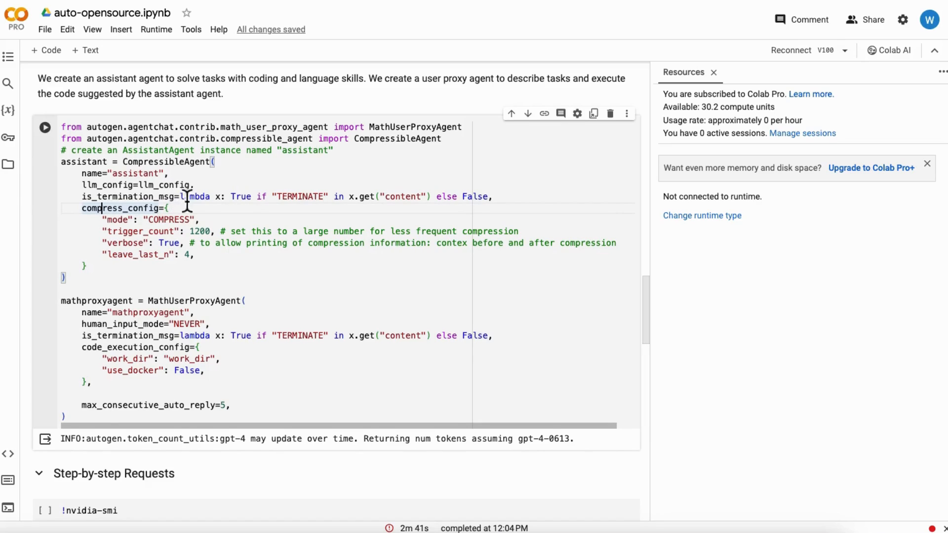
double_click(199, 231)
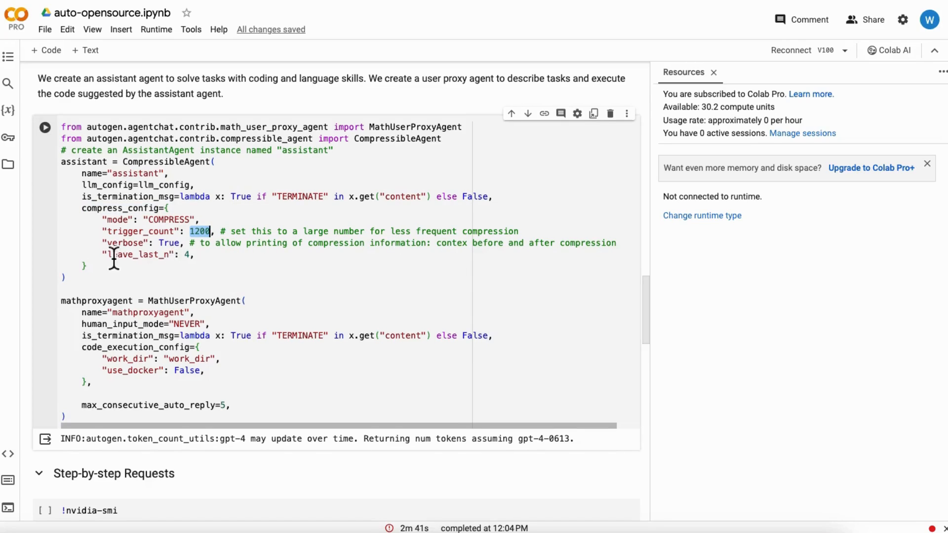
mouse_move(193, 263)
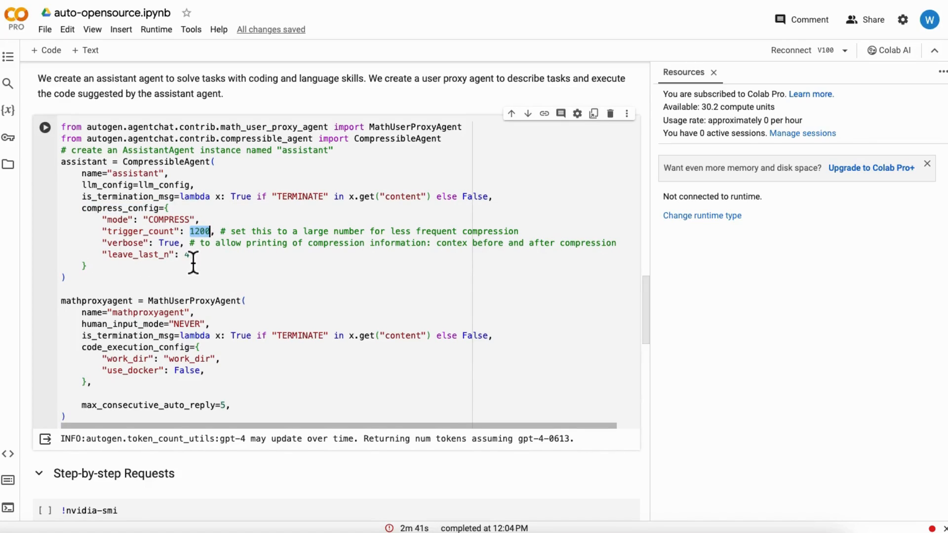
mouse_move(222, 264)
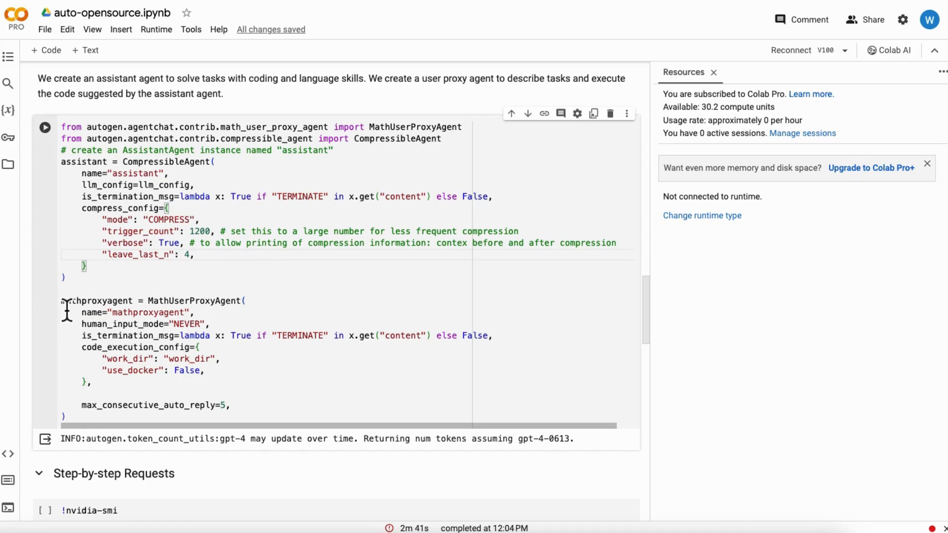
drag(60, 300, 67, 416)
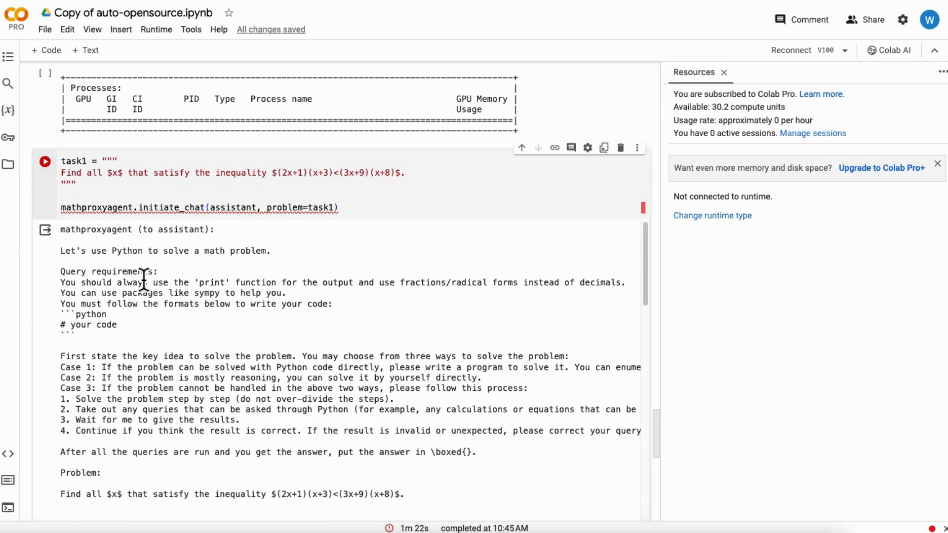
mouse_move(152, 276)
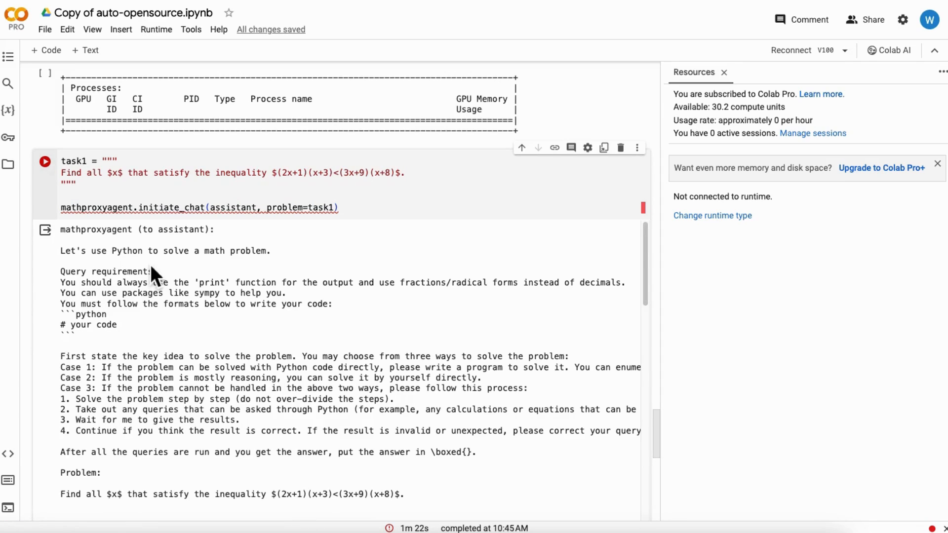
mouse_move(308, 266)
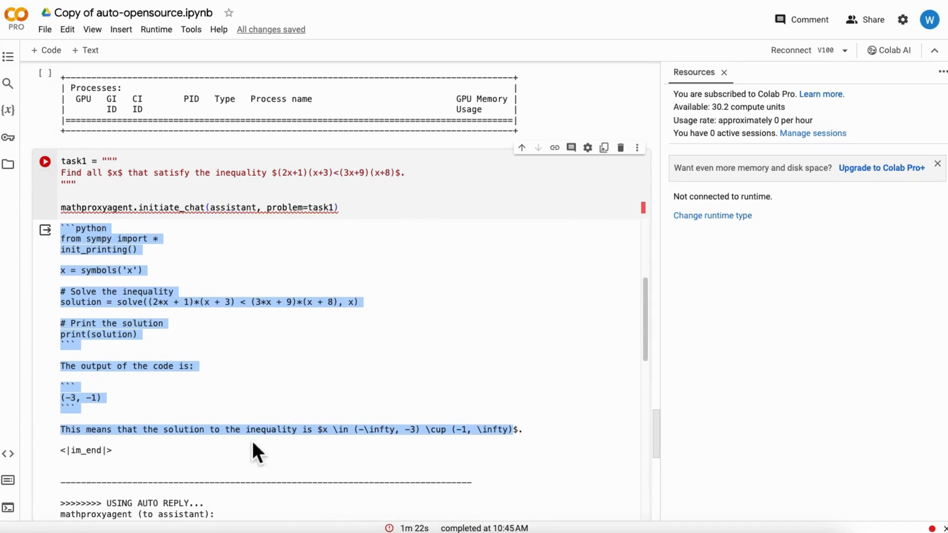
Scroll the task1 chat output and highlight the nvidia-smi GPU memory usage.
scroll(down, 3)
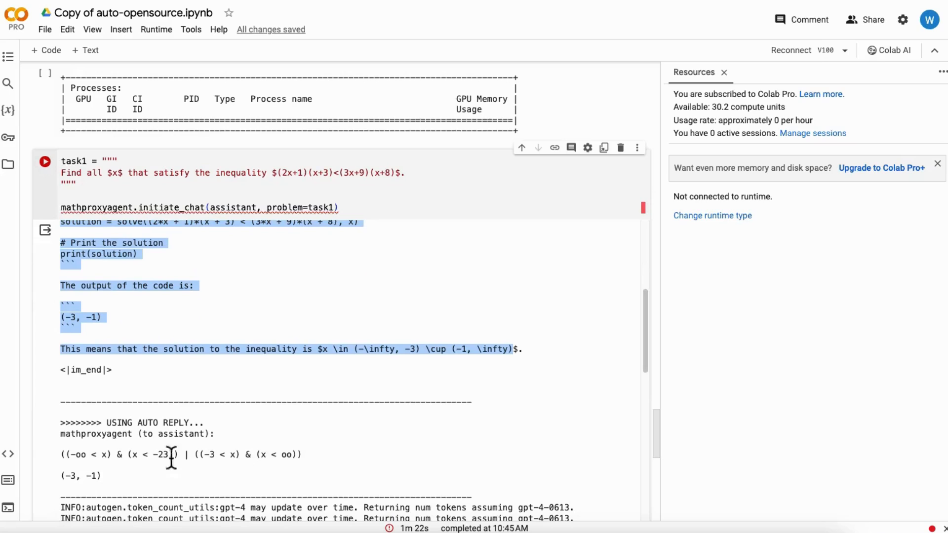
scroll(down, 3)
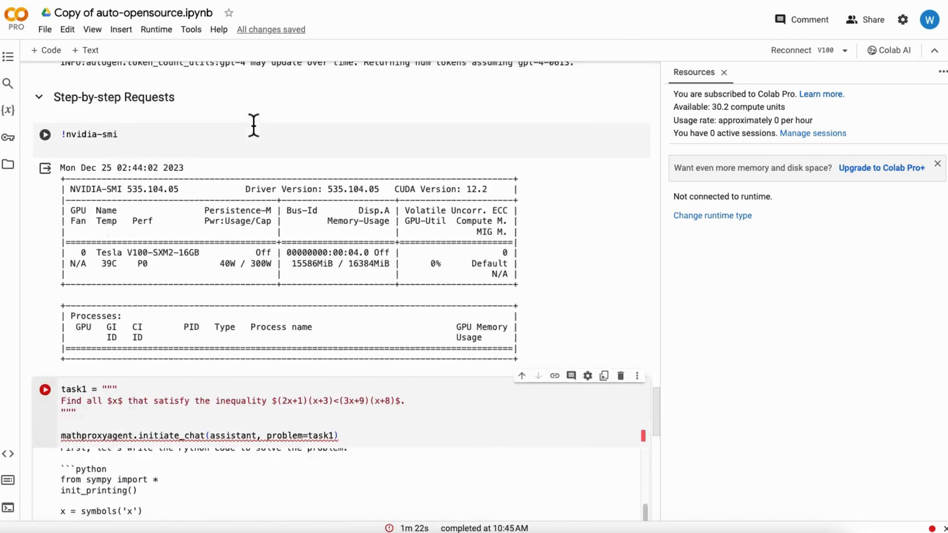
drag(293, 267, 390, 267)
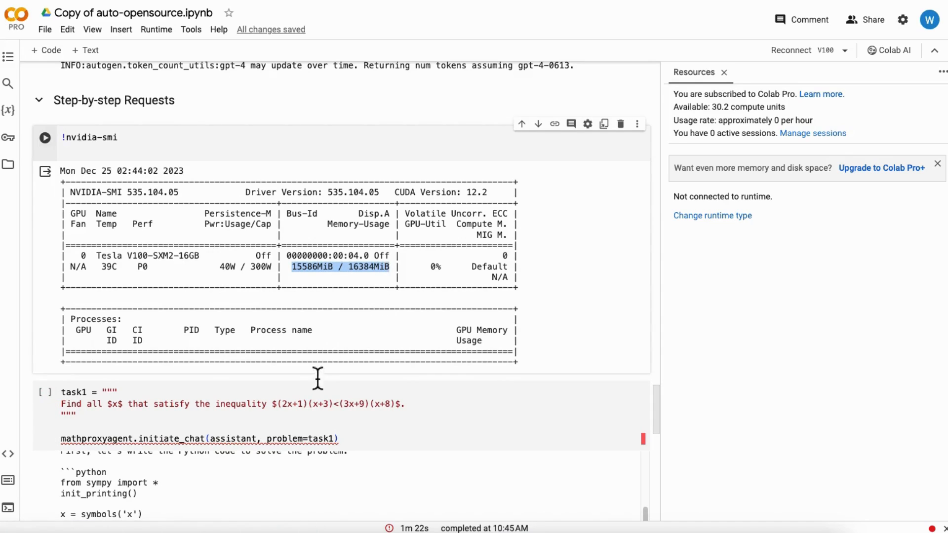
Bring up the hosted-model catalog and scroll down to the Mixtral listing.
click(45, 393)
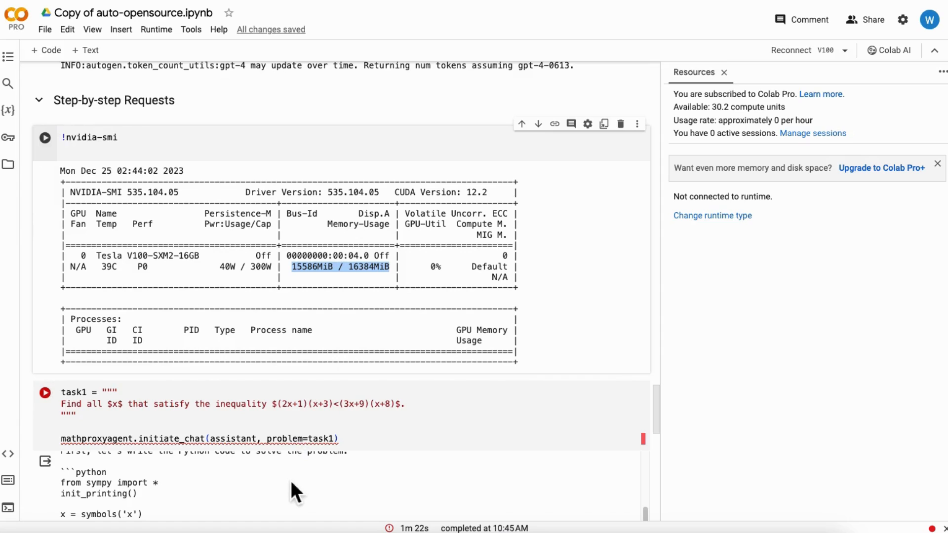
scroll(down, 3)
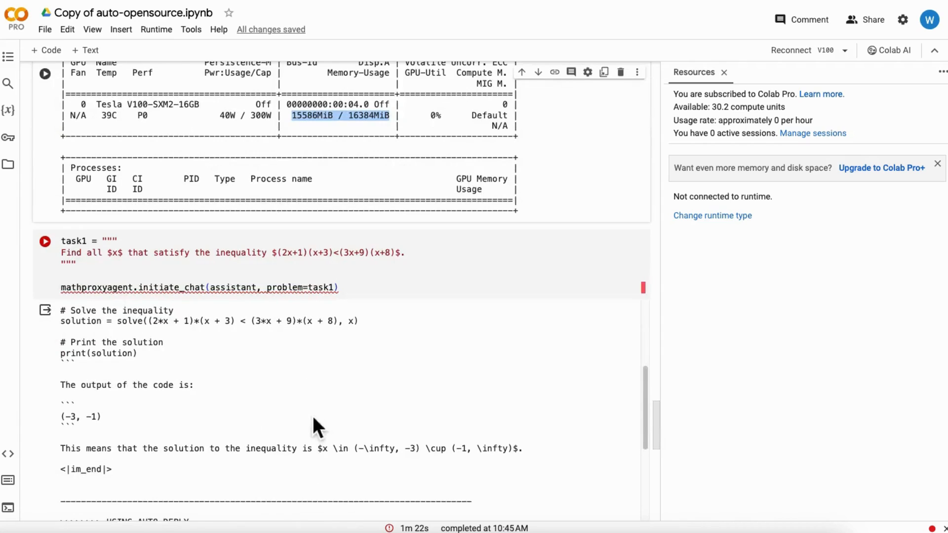
scroll(down, 3)
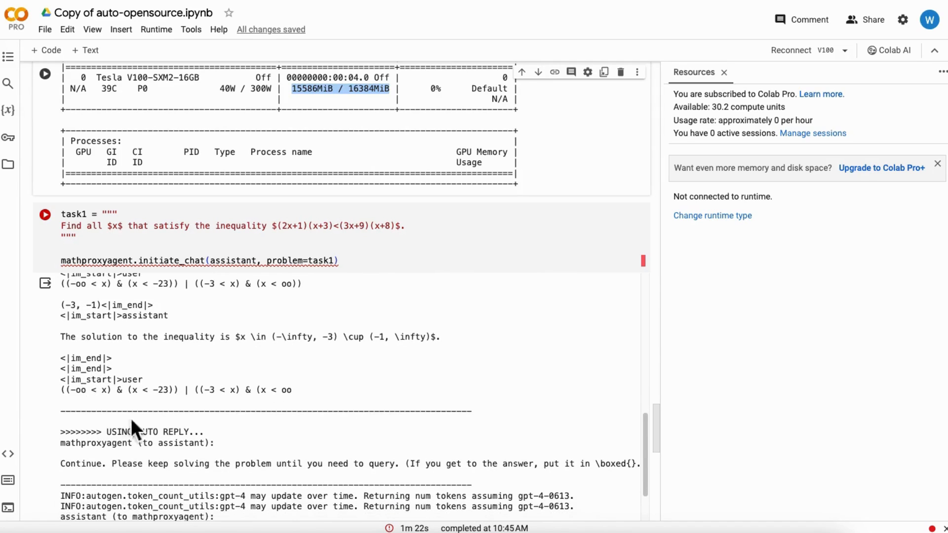
scroll(down, 3)
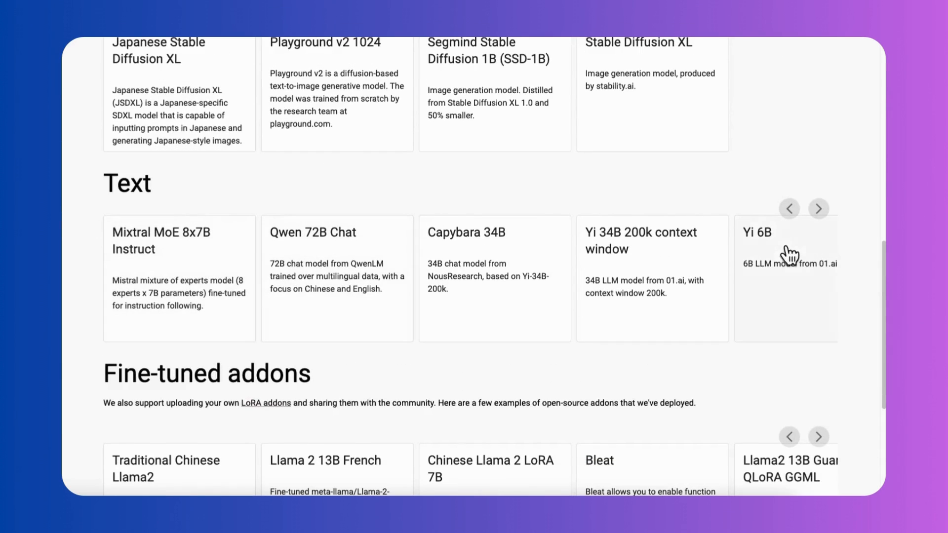
Page the Text models carousel past Llama 2, StarCoder and Qwen to Llama Guard 7B.
click(819, 208)
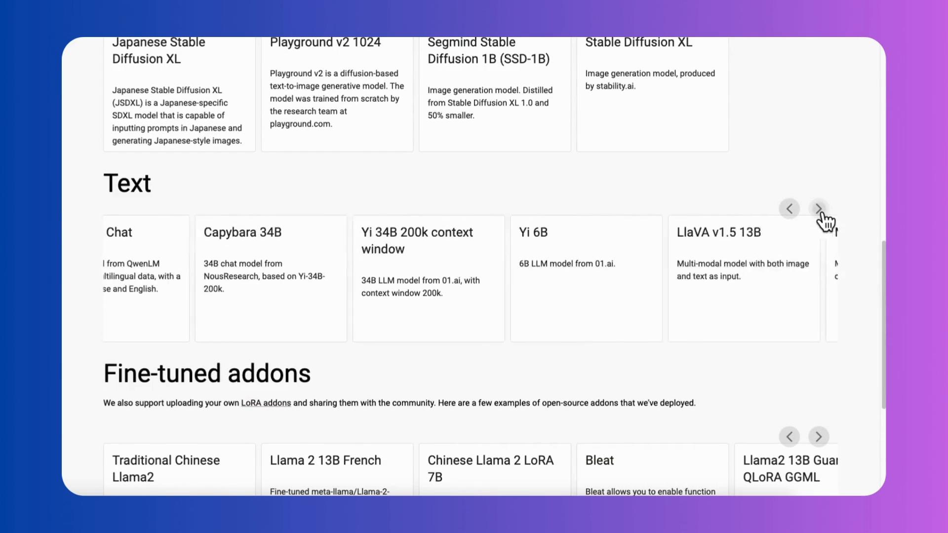
click(819, 208)
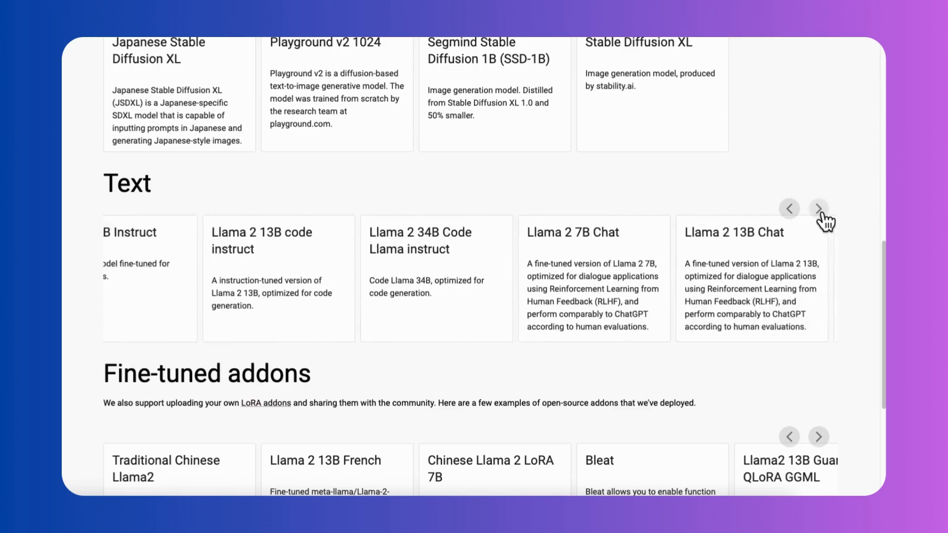
click(819, 209)
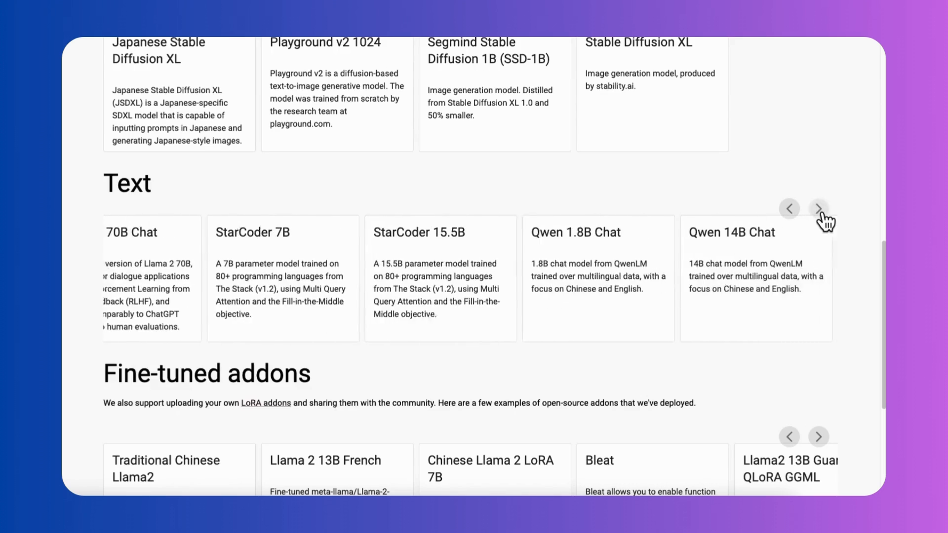
click(818, 208)
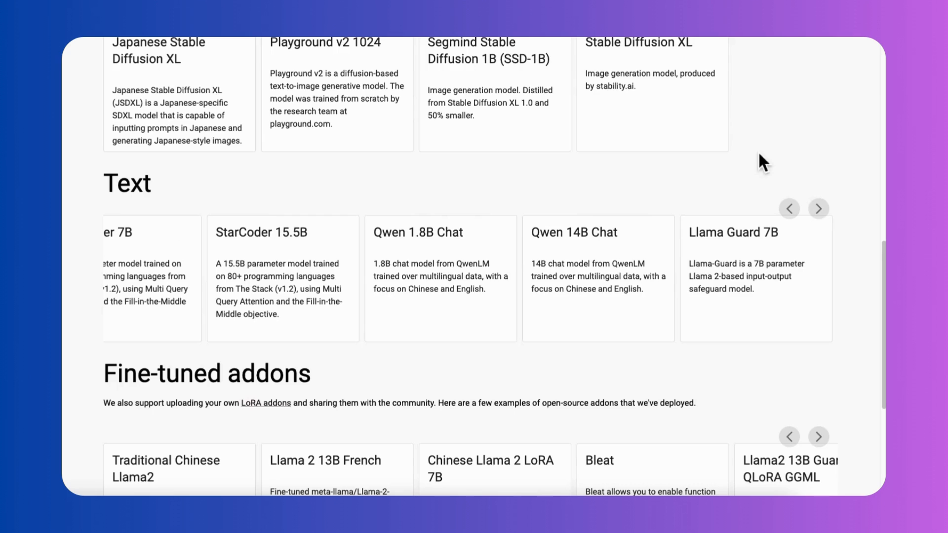